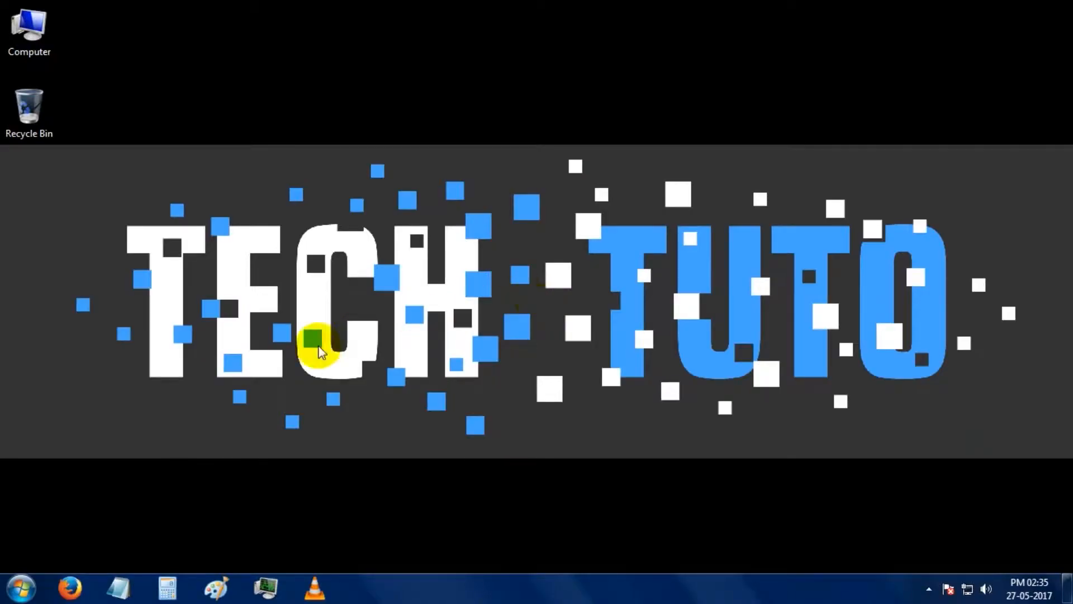
Launch Firefox, go to Gmail and sign in with the account password to reach the inbox.
click(69, 587)
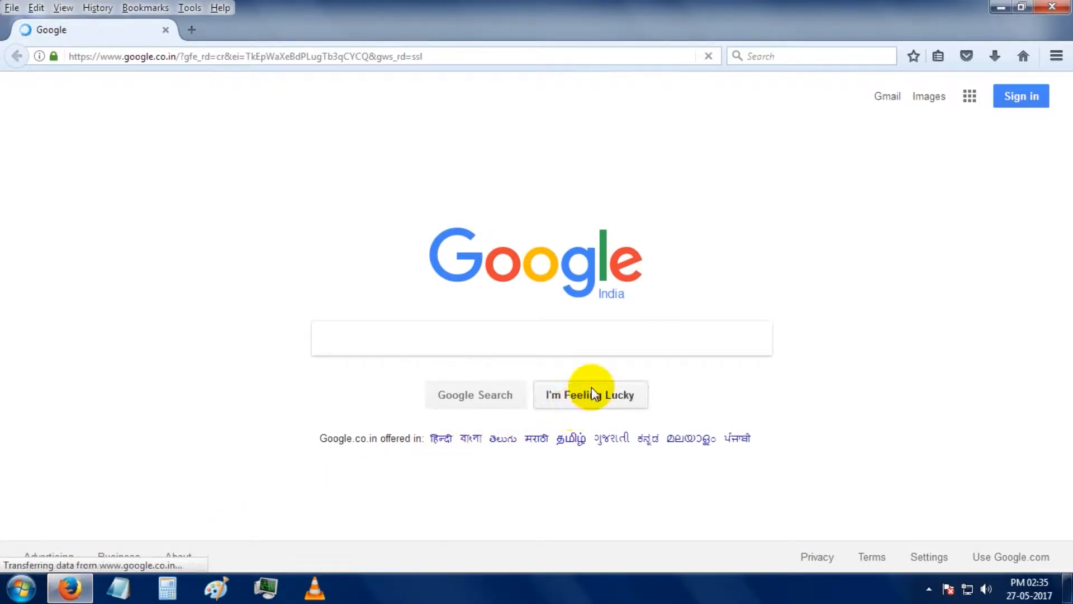
mouse_move(887, 97)
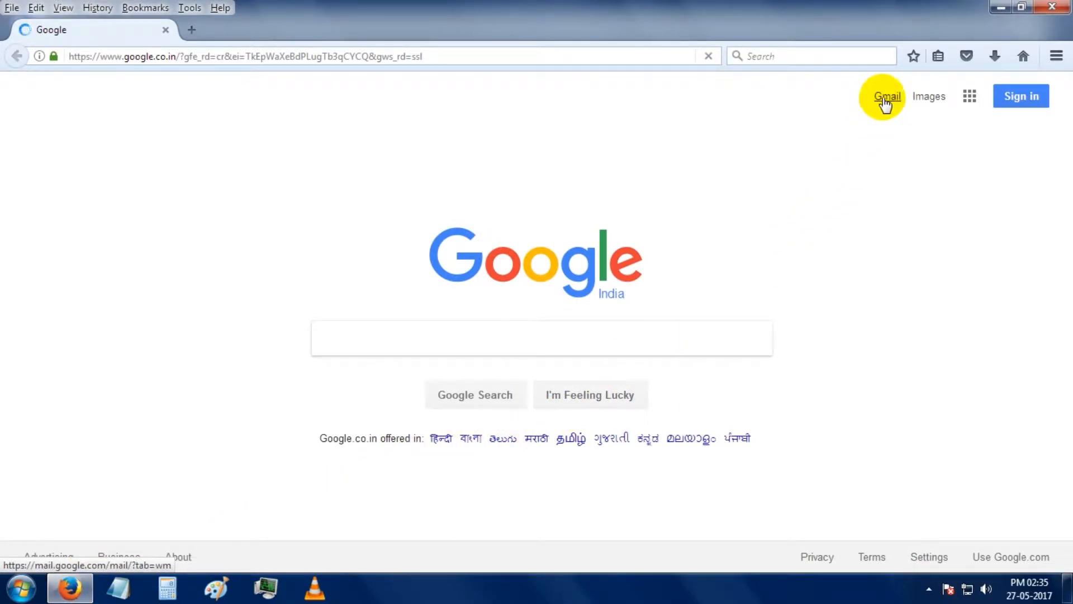
click(887, 96)
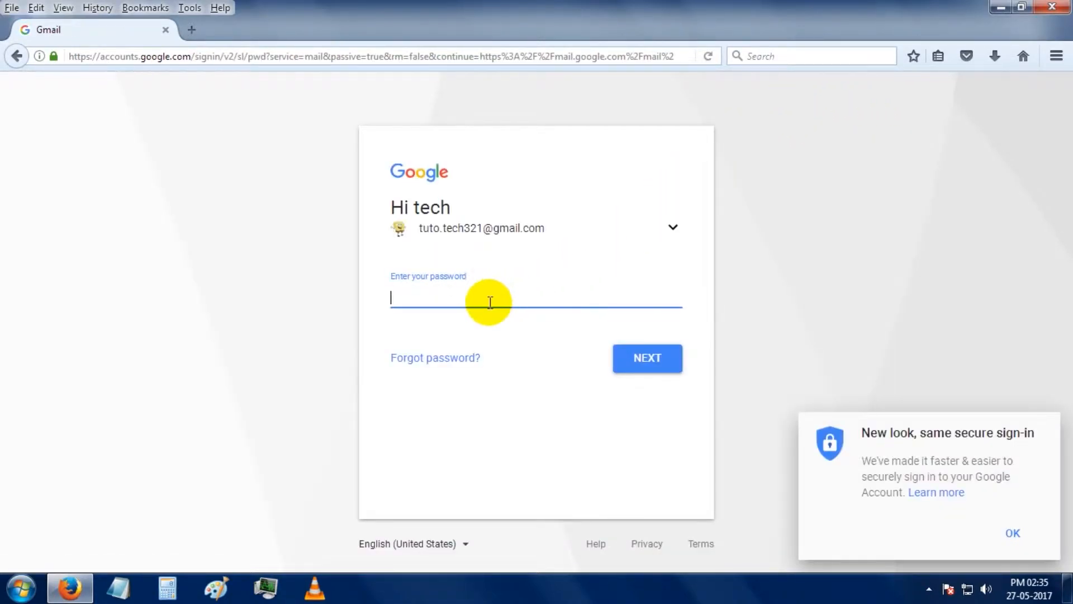
text(password)
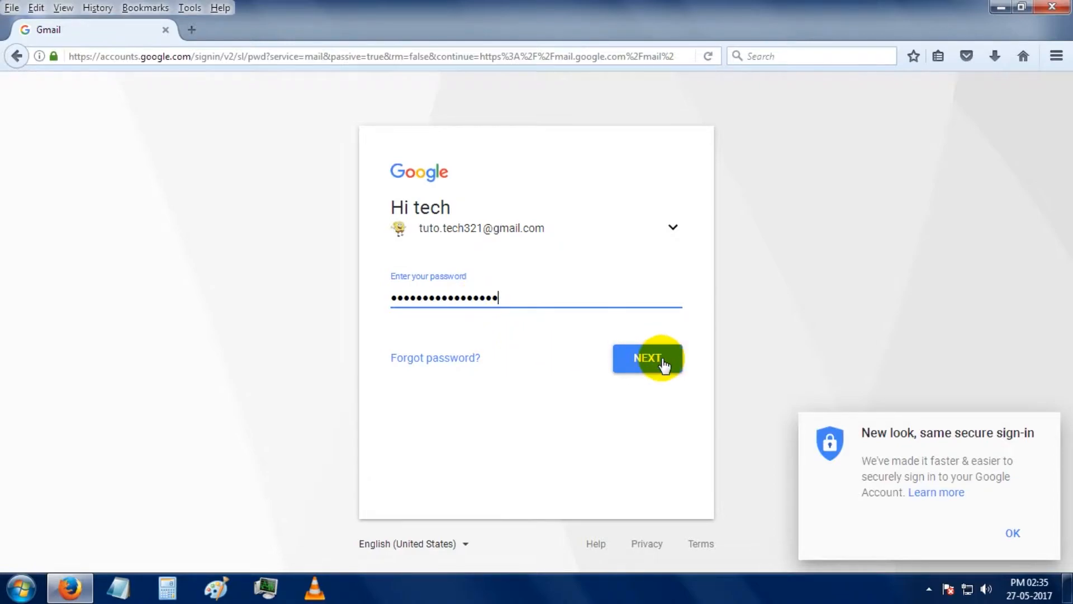
click(647, 357)
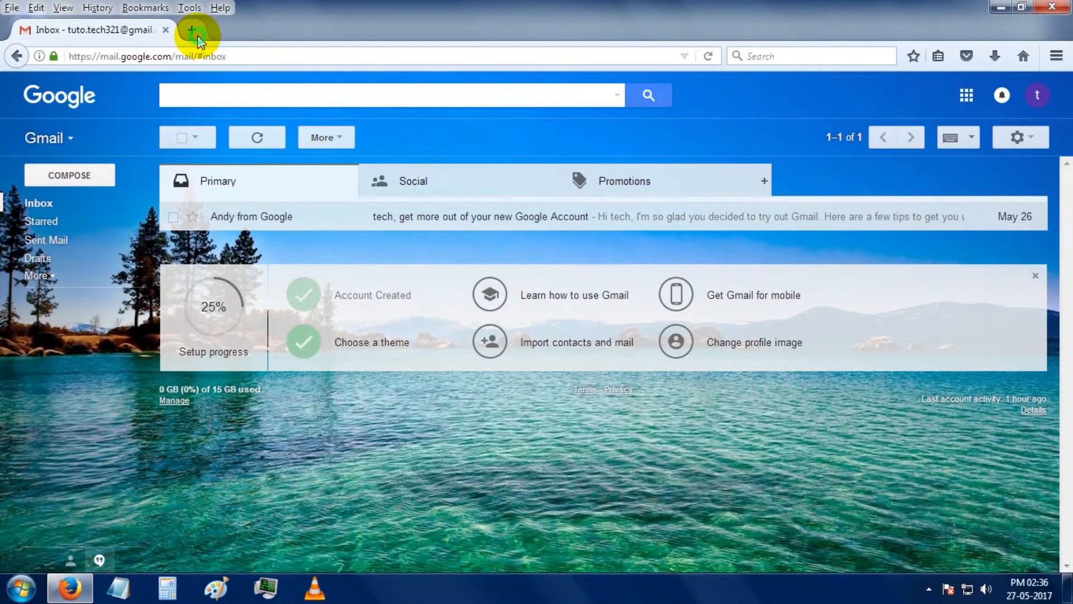
click(193, 33)
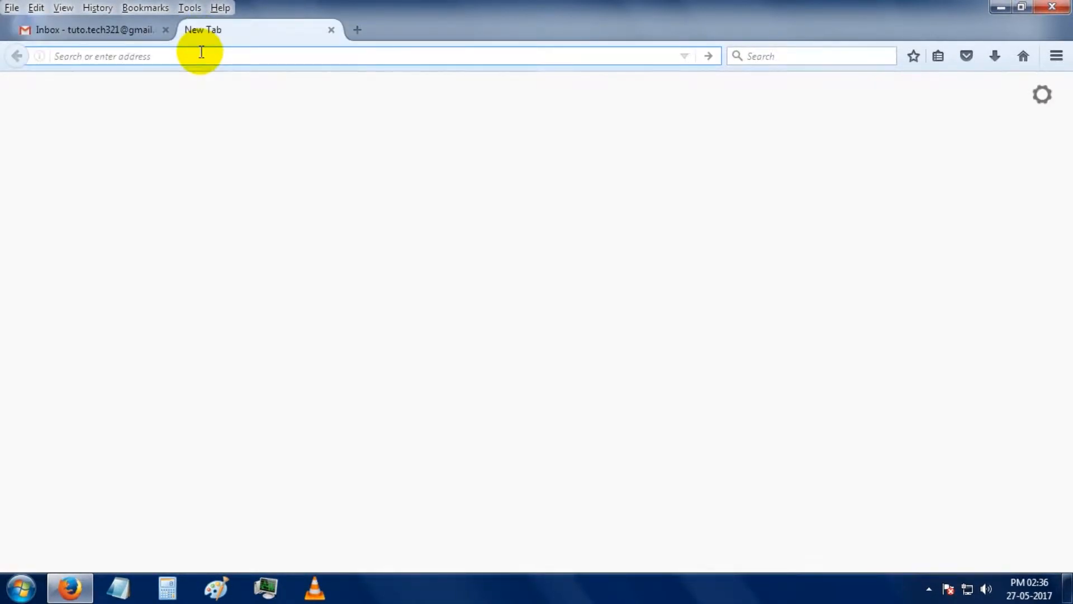
text(www.)
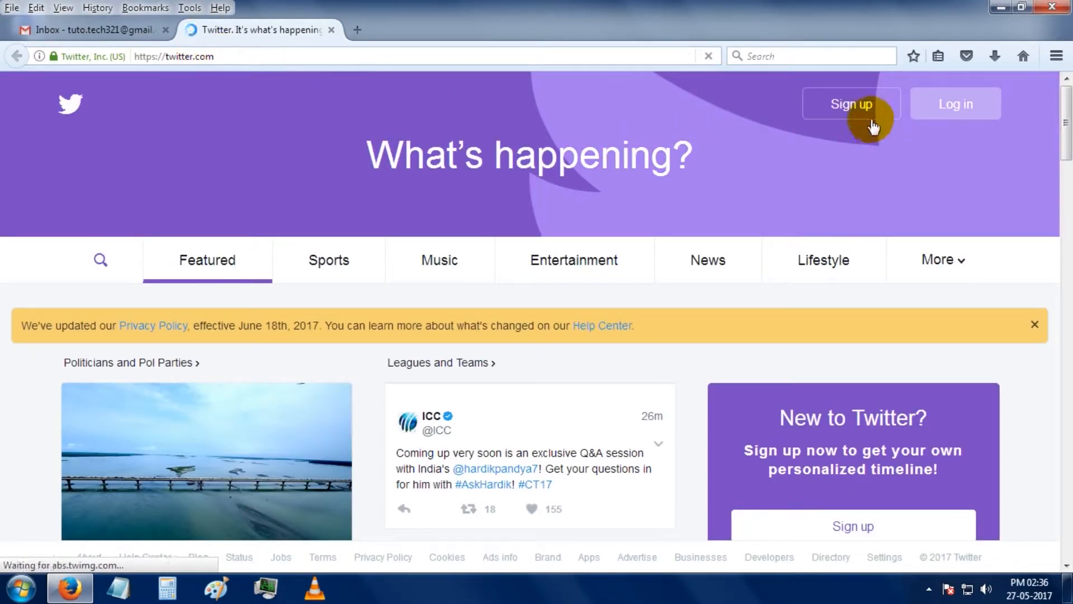
click(851, 104)
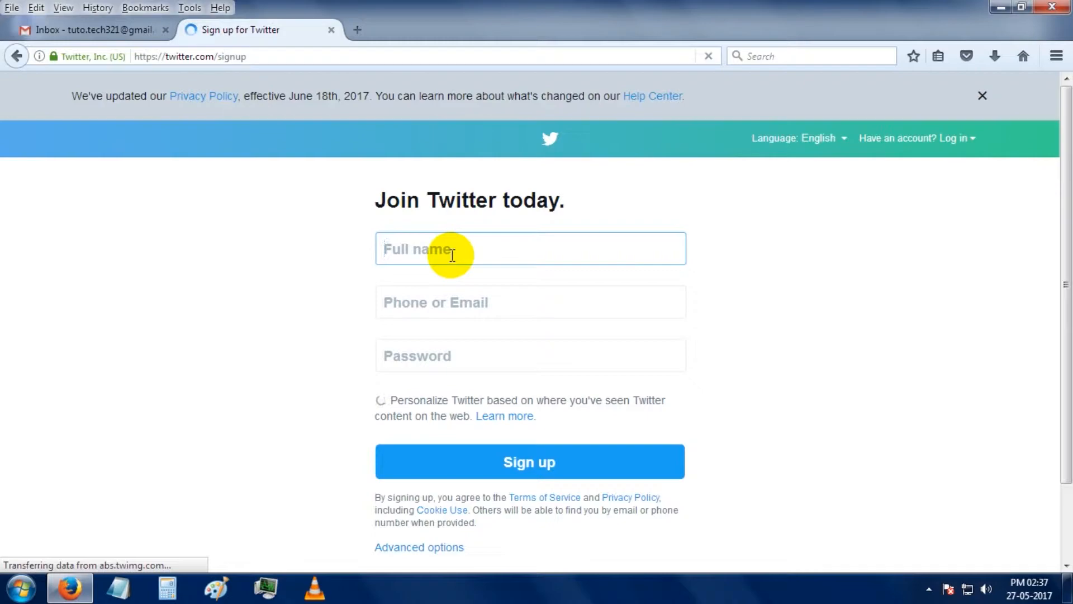
text(jimmy fox)
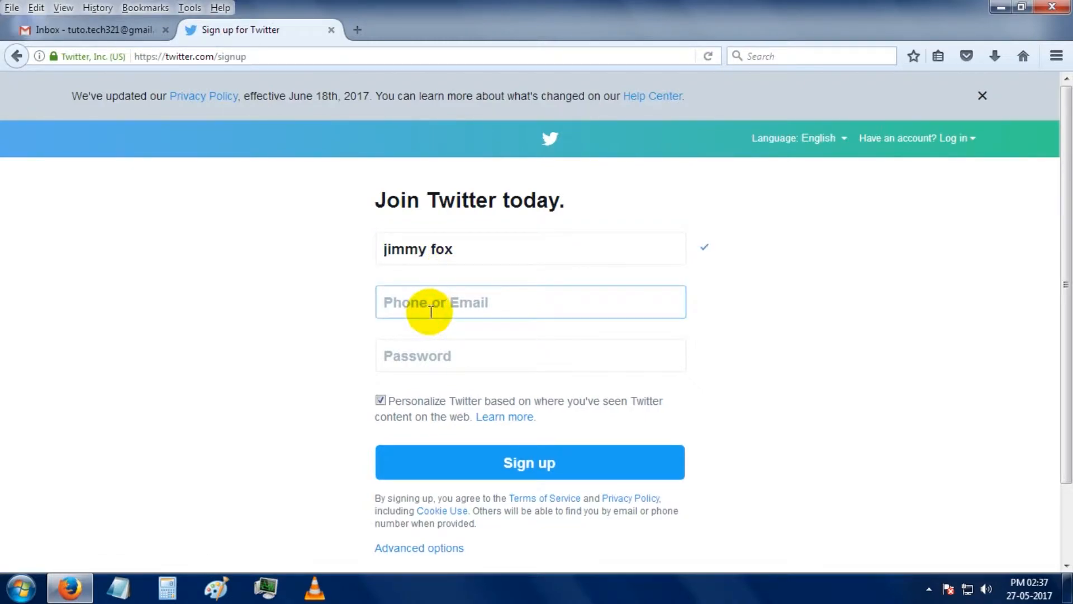
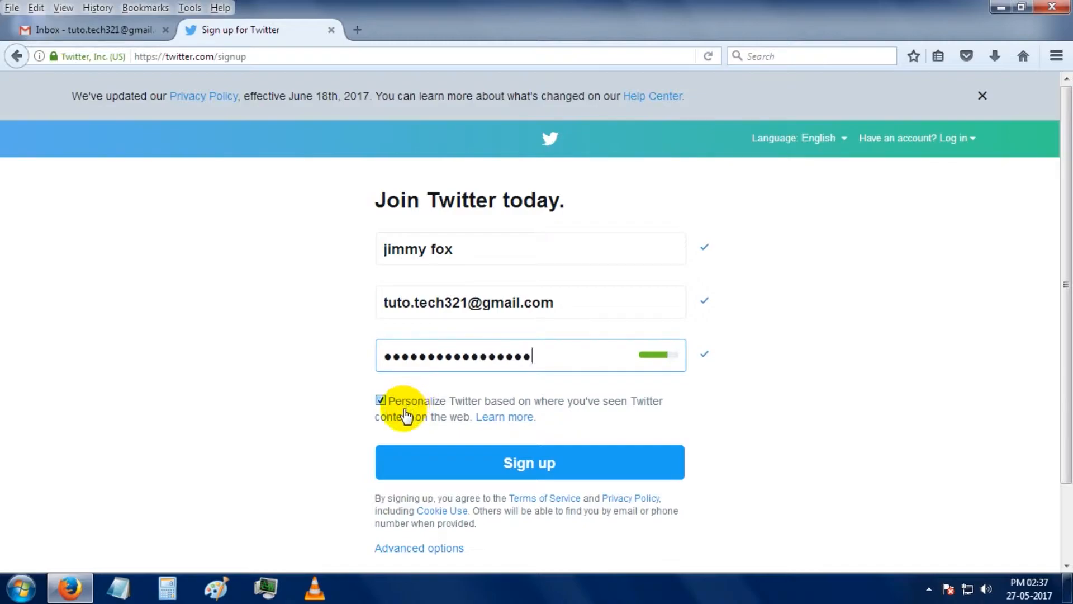
click(529, 462)
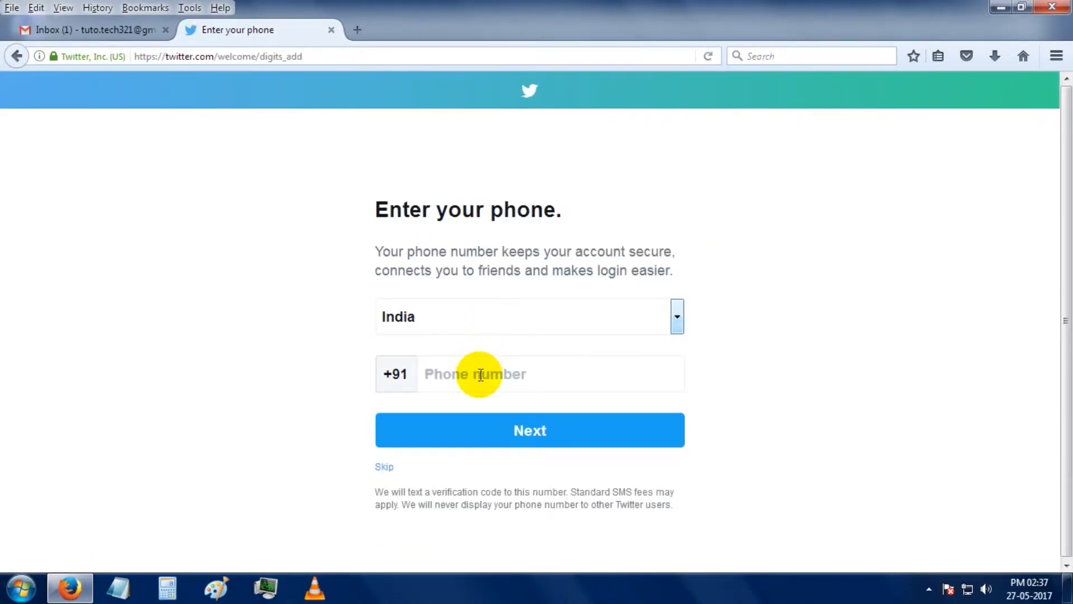
click(675, 316)
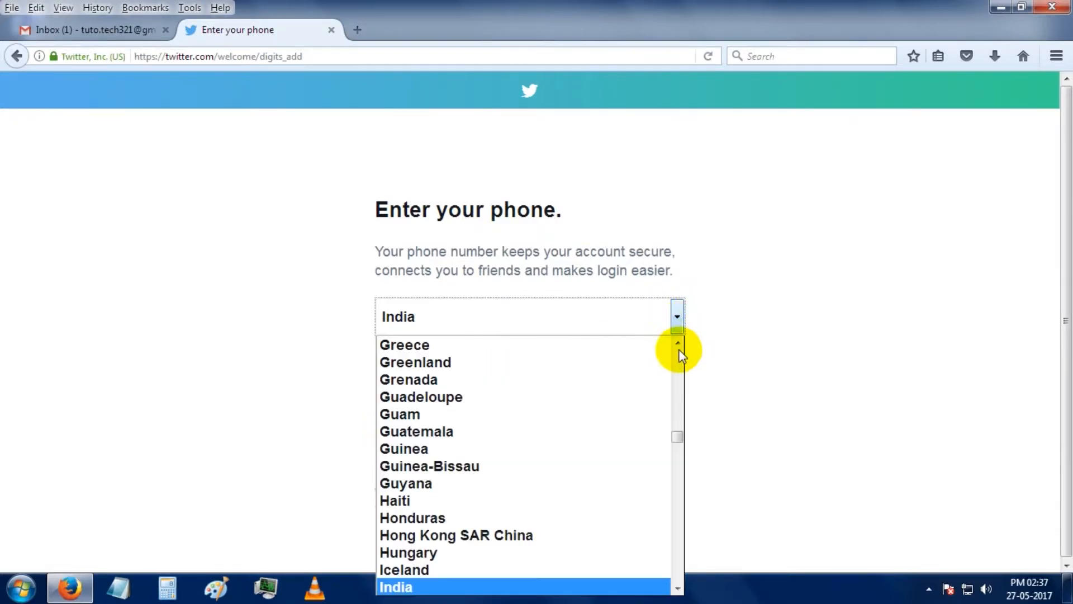
scroll(down, 3)
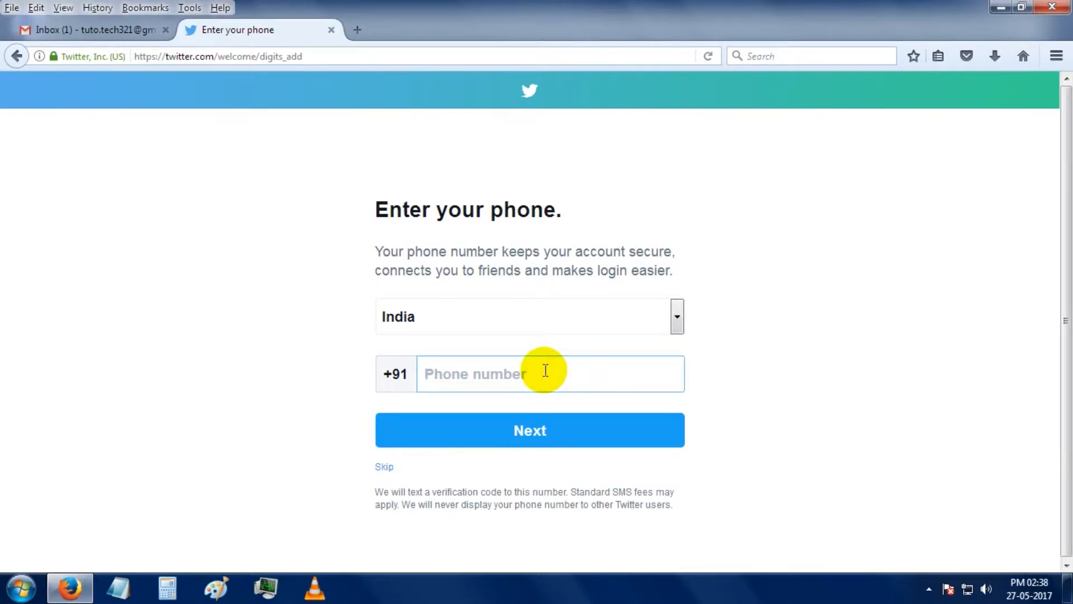
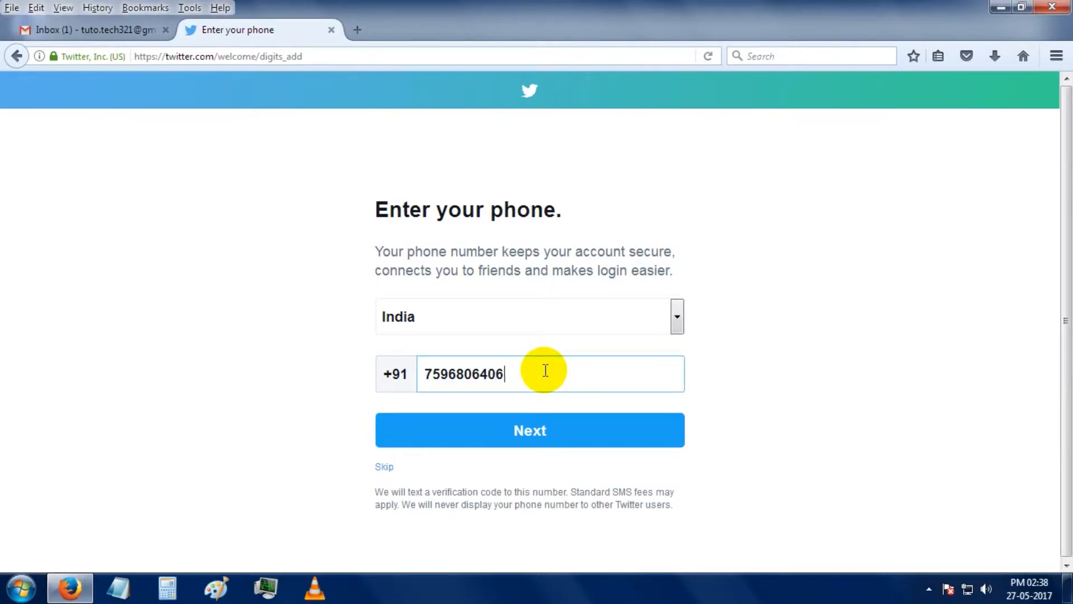
click(529, 429)
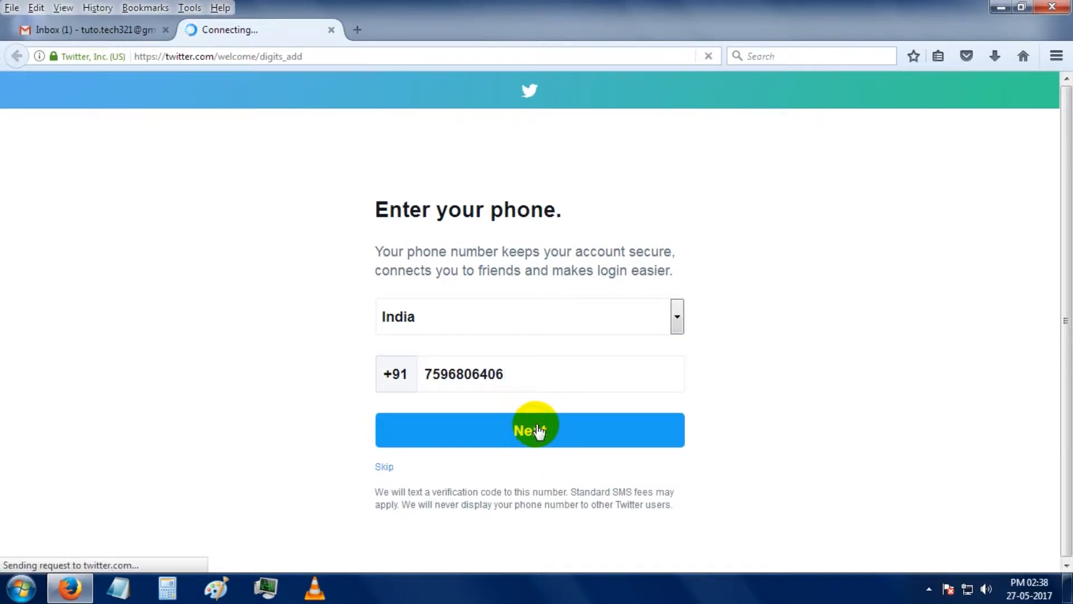
click(529, 429)
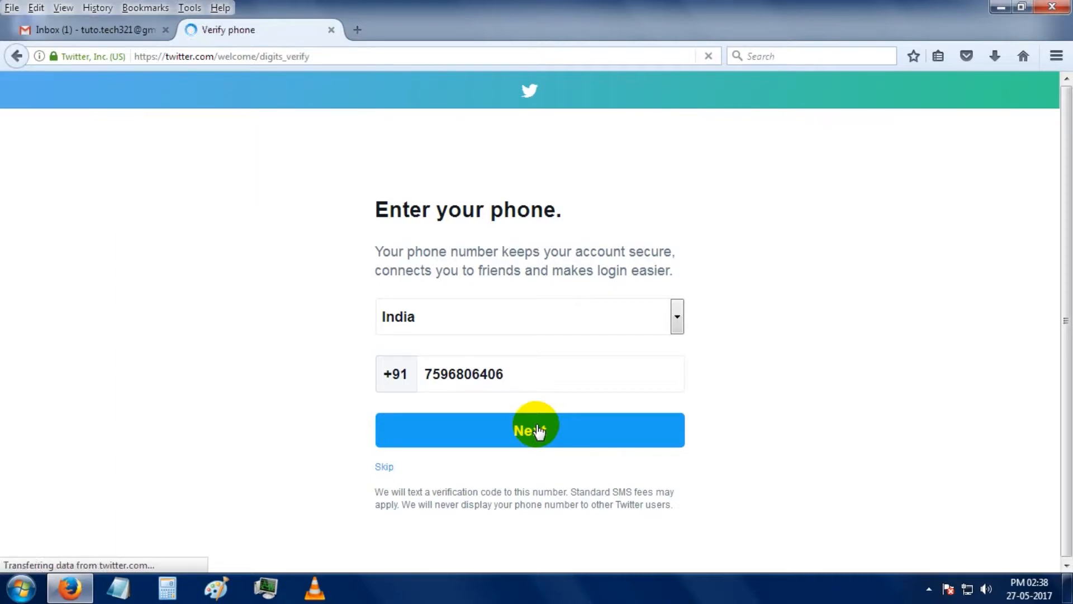
click(529, 430)
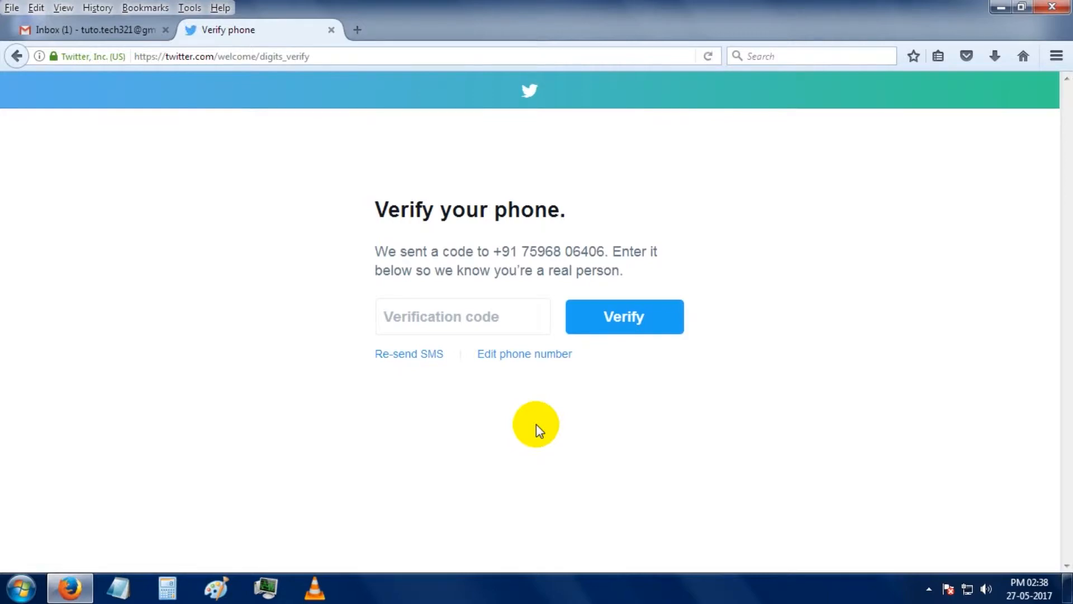
click(436, 316)
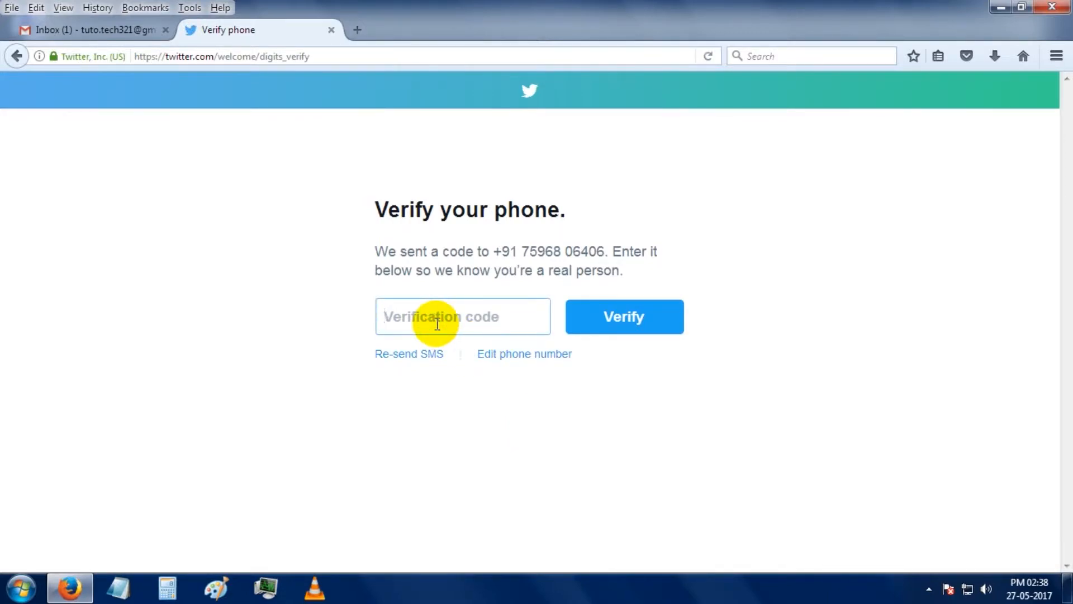
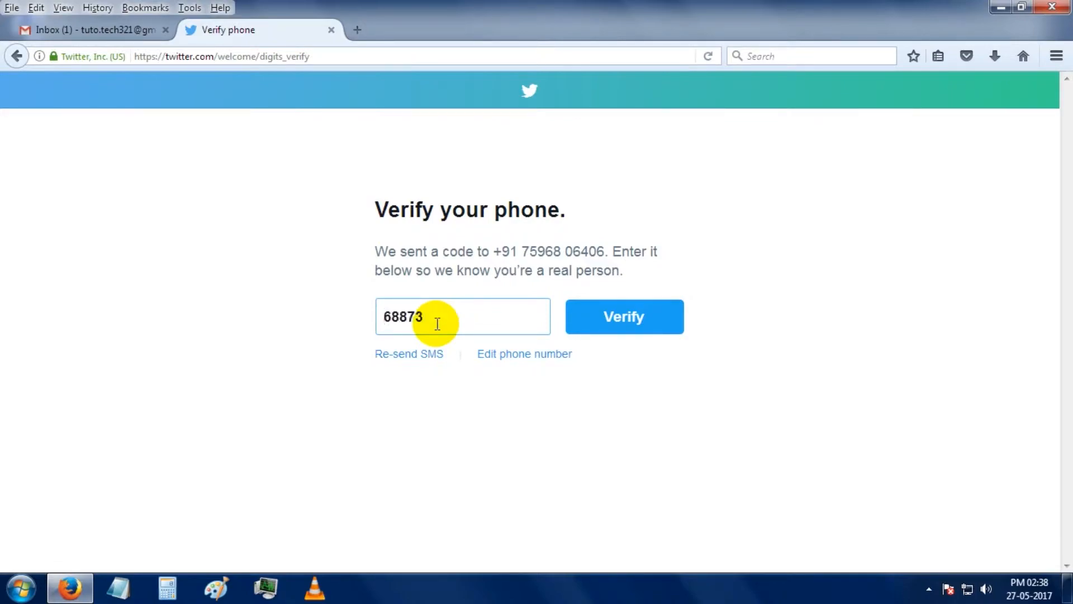
click(623, 317)
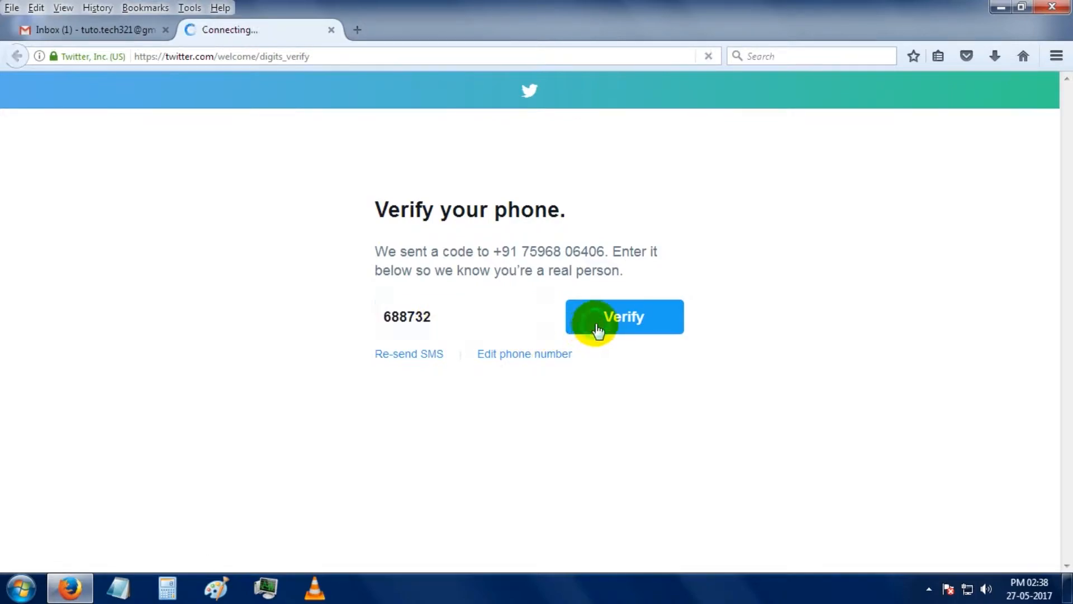
click(624, 317)
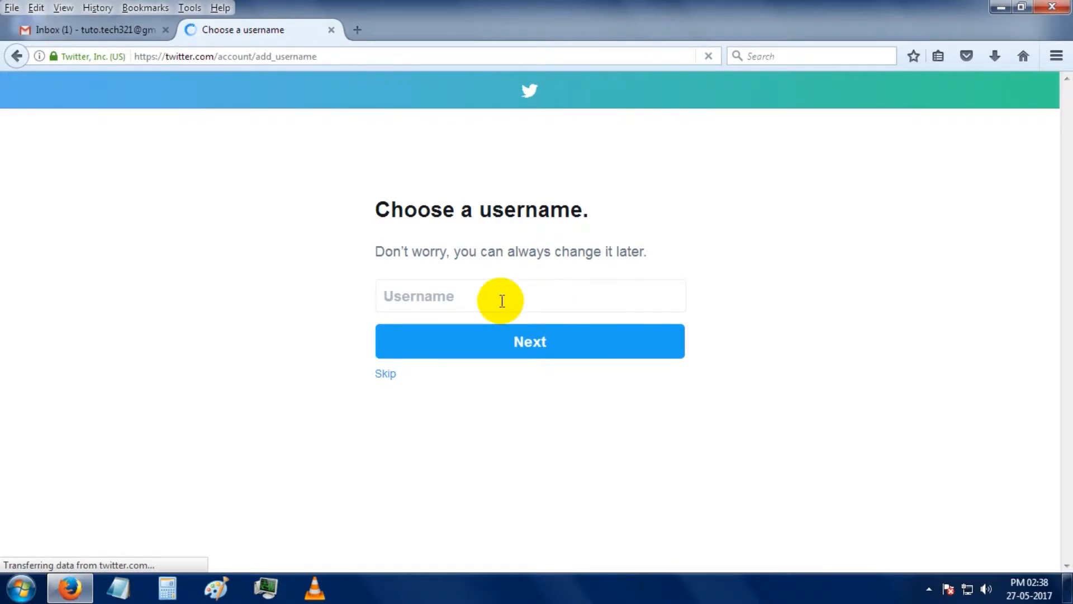
Choose the suggested username TutoJimmy and confirm it to reach the welcome page.
click(502, 295)
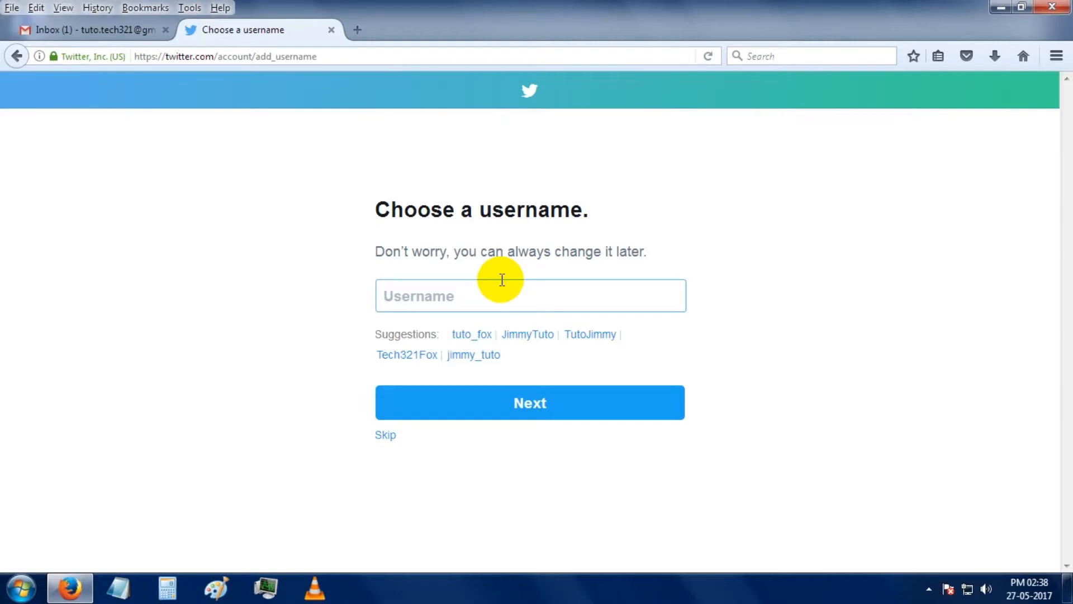
mouse_move(498, 339)
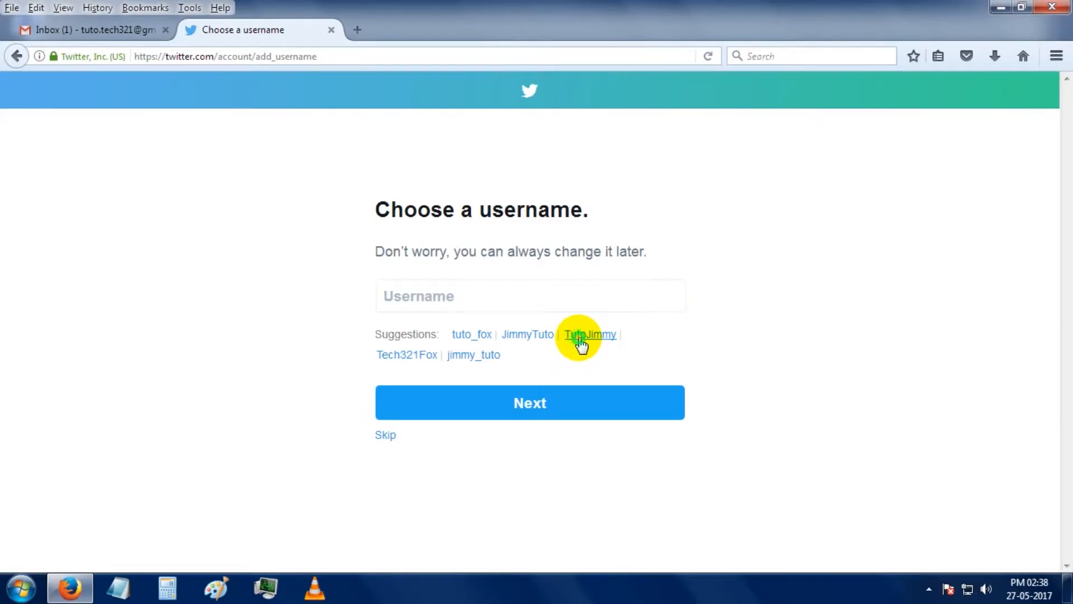
click(590, 334)
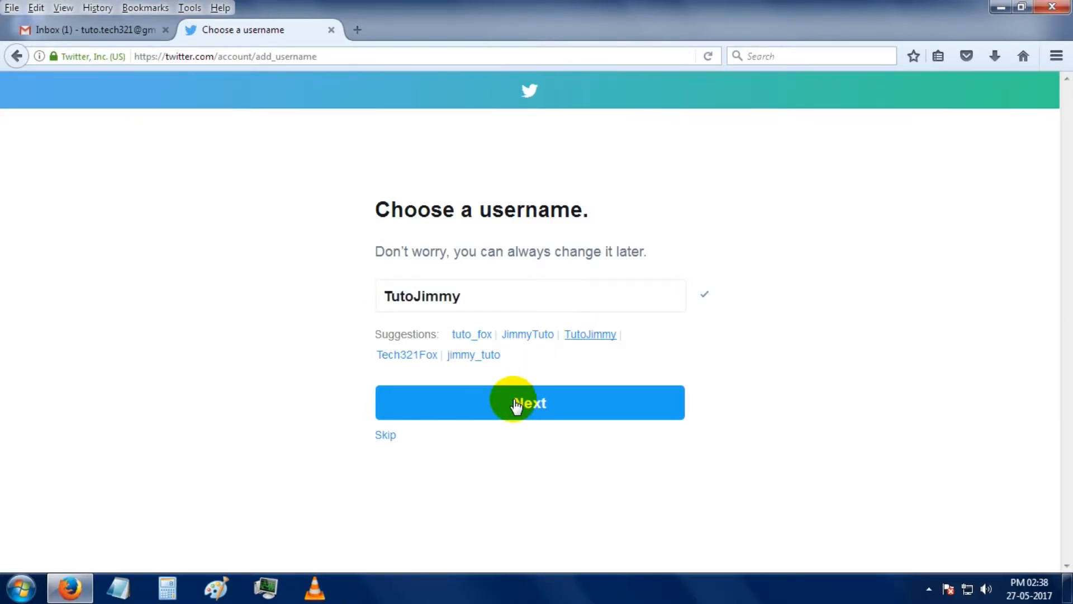
click(529, 403)
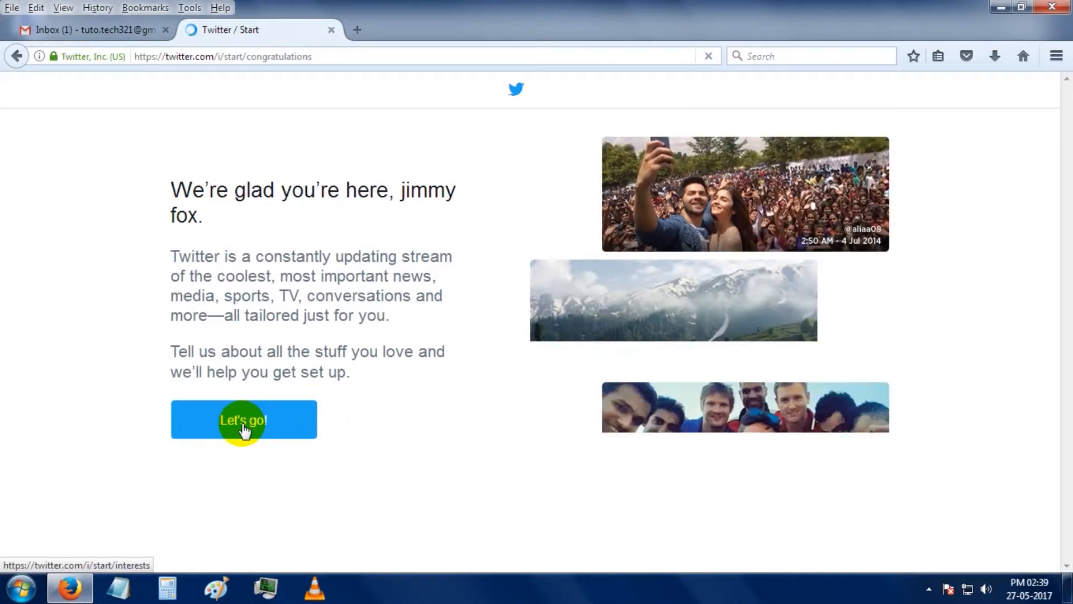
Start account setup, save interests like Sports, Entertainment, Travel and Brands, reaching contact import.
click(243, 419)
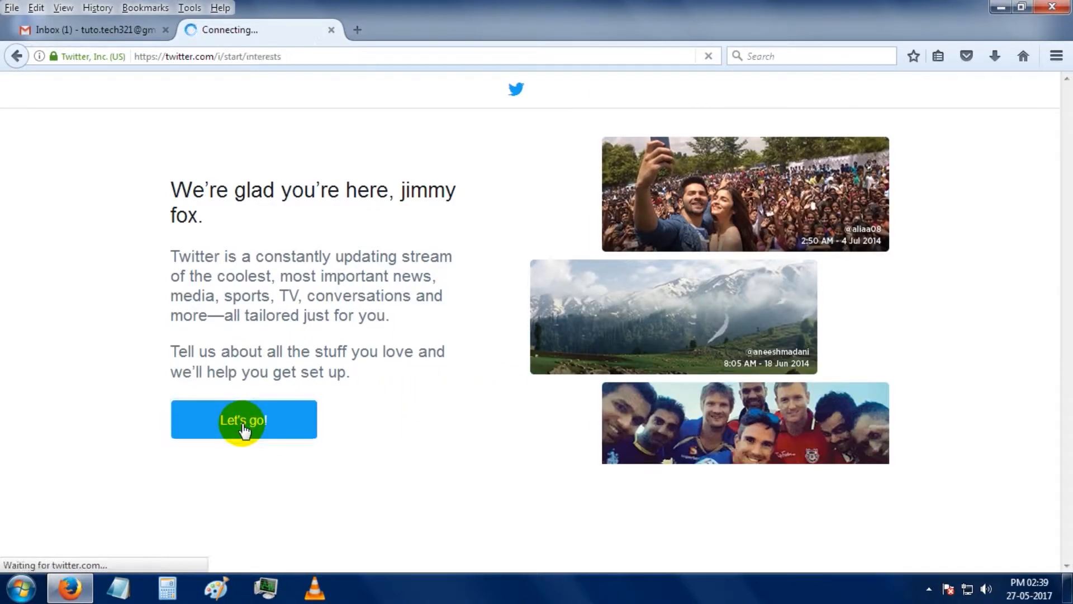
click(243, 420)
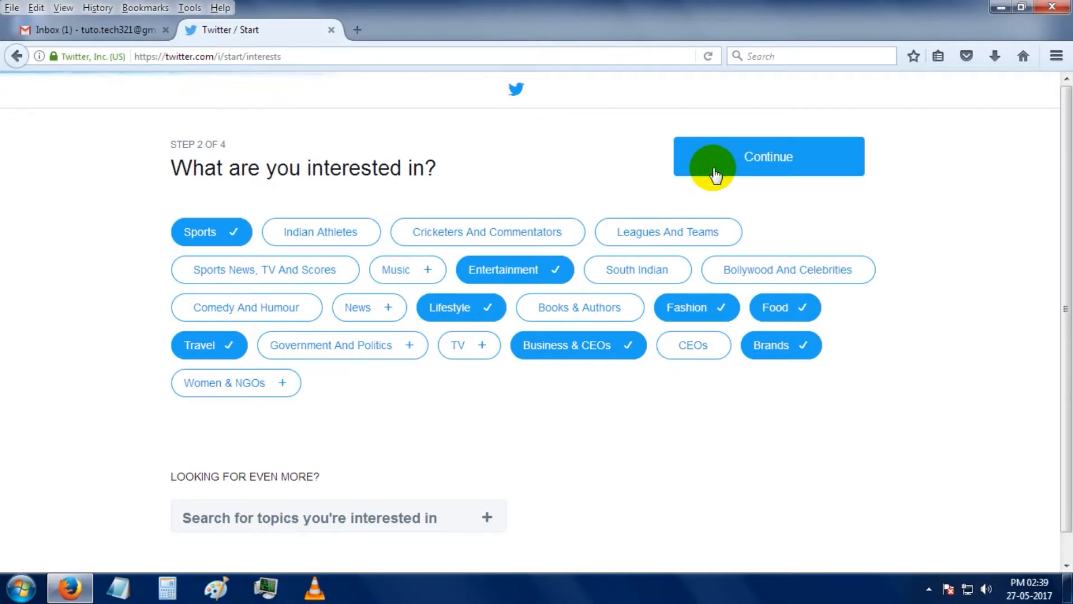
click(768, 157)
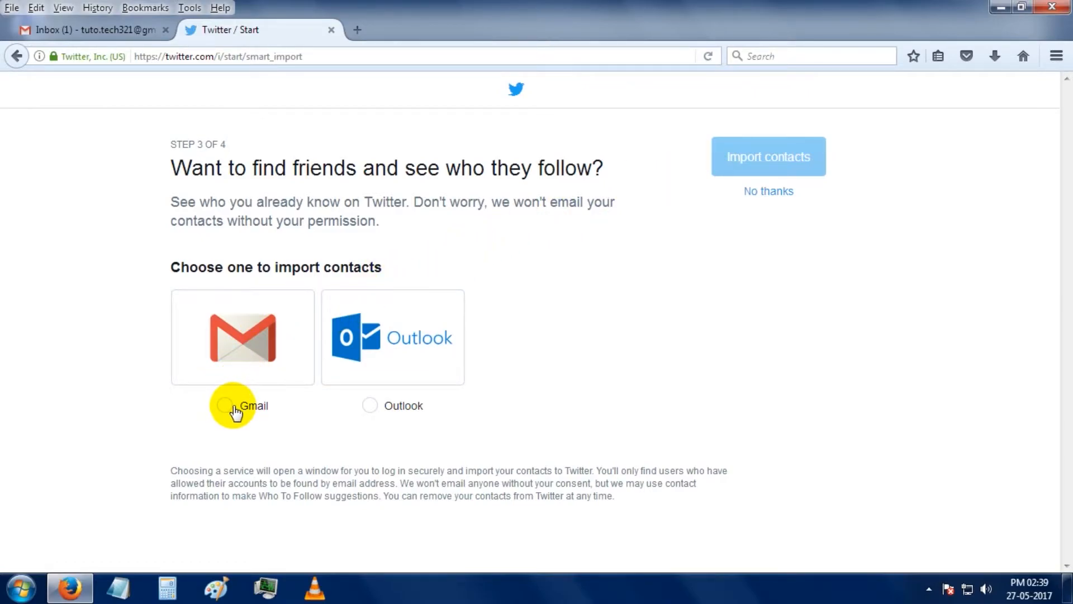
mouse_move(422, 359)
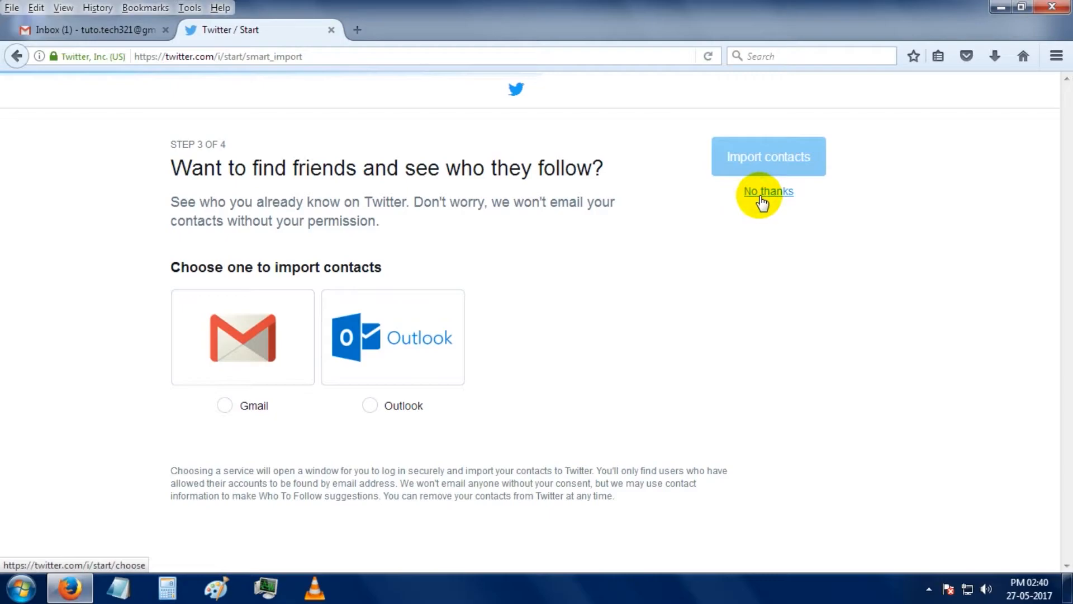
Skip contact import, follow 3 suggested accounts and allow Twitter browser notifications.
click(767, 192)
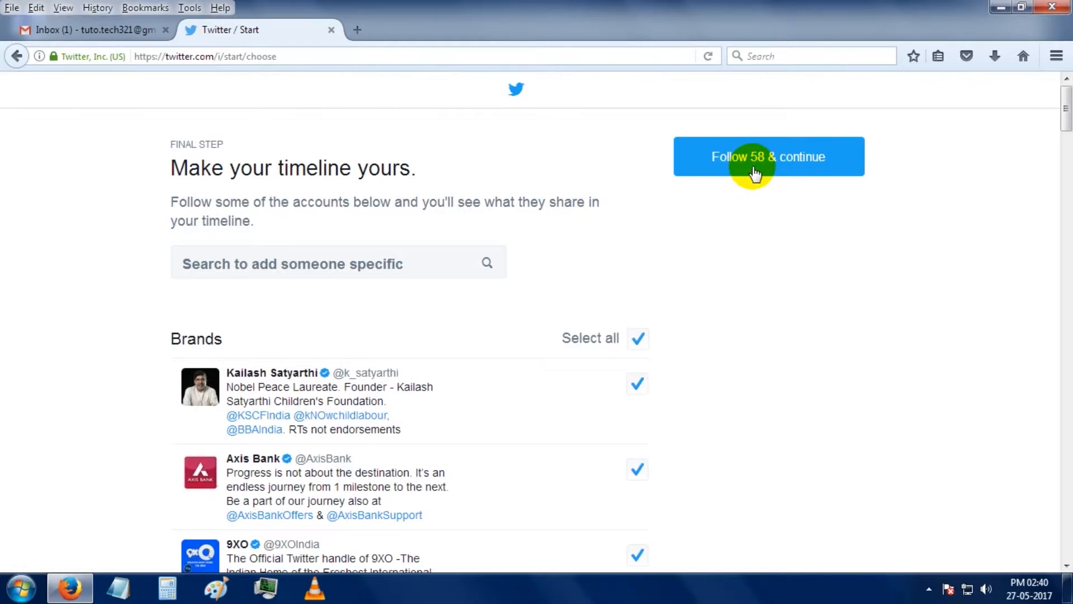
mouse_move(445, 325)
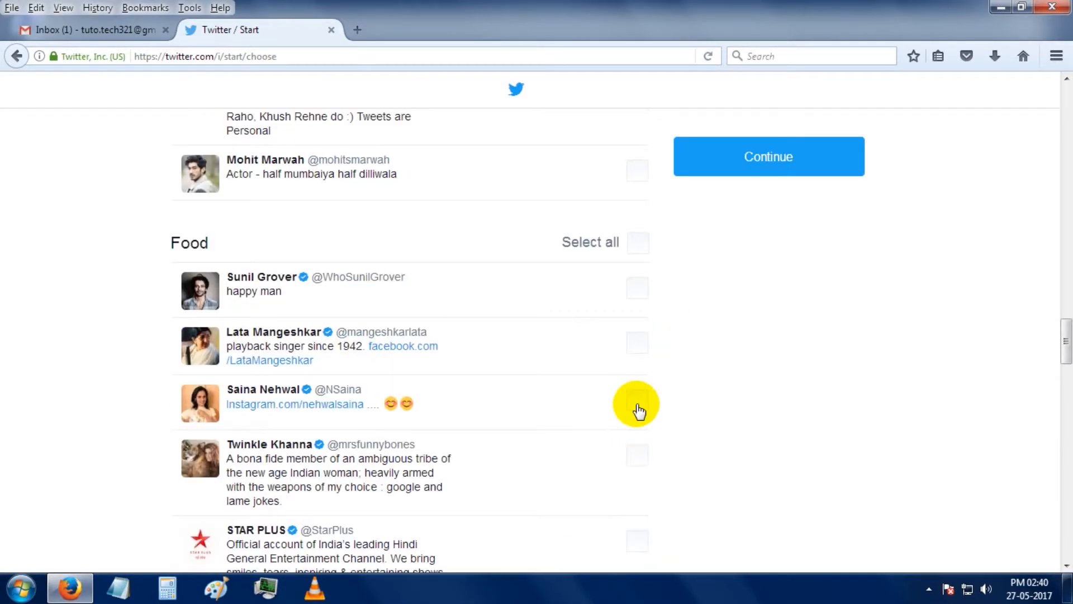
mouse_move(642, 342)
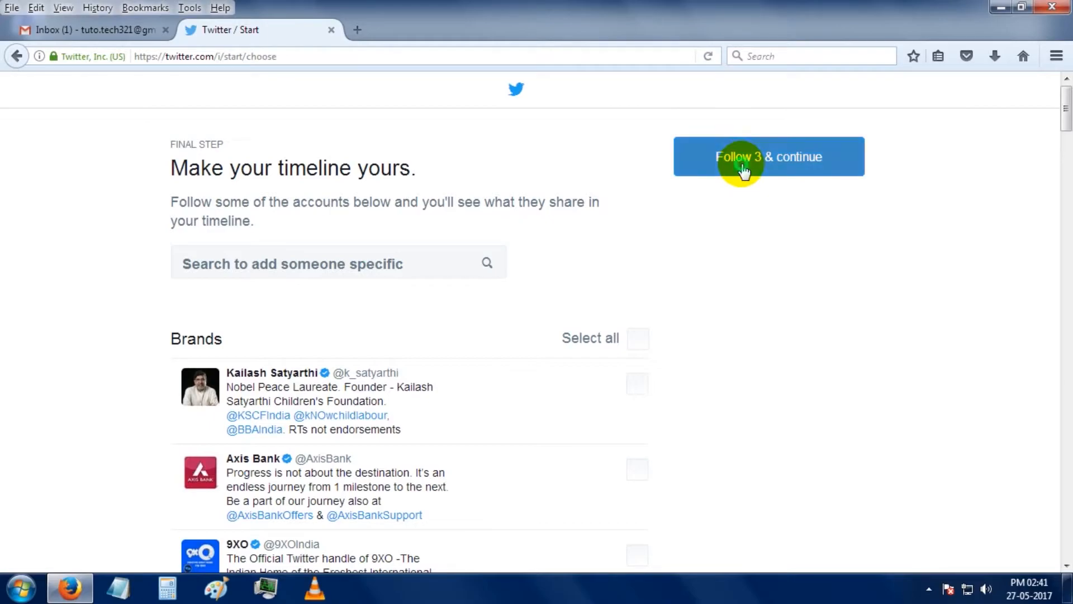
click(768, 157)
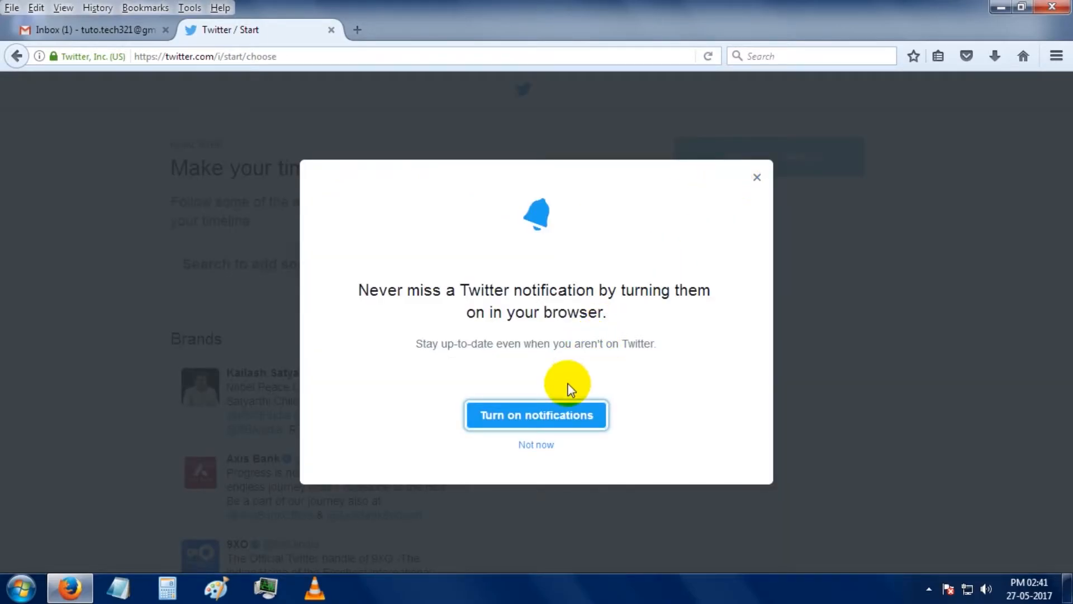
click(536, 415)
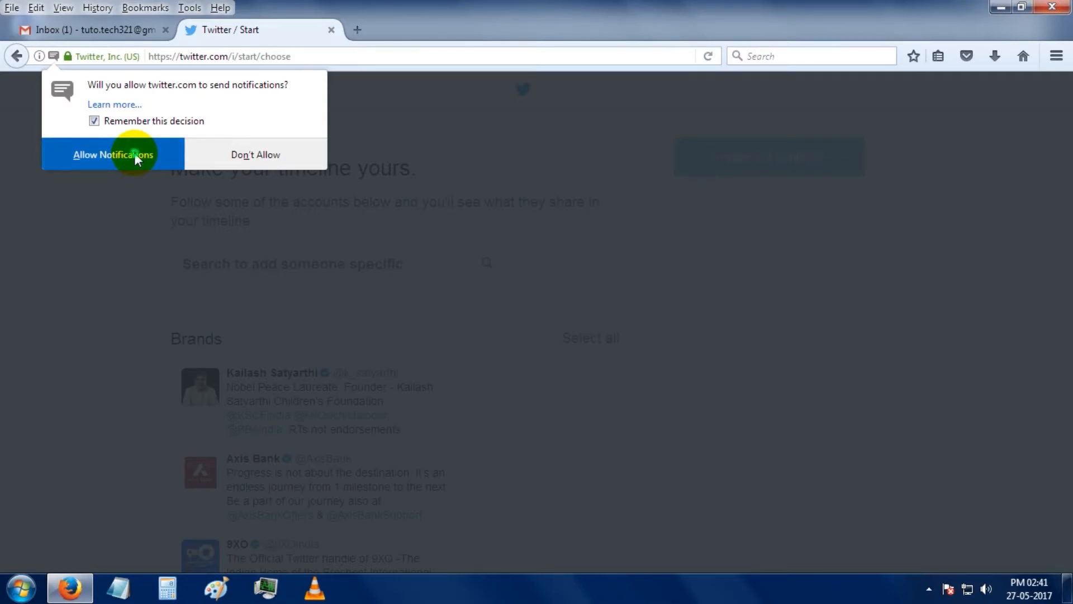
click(112, 154)
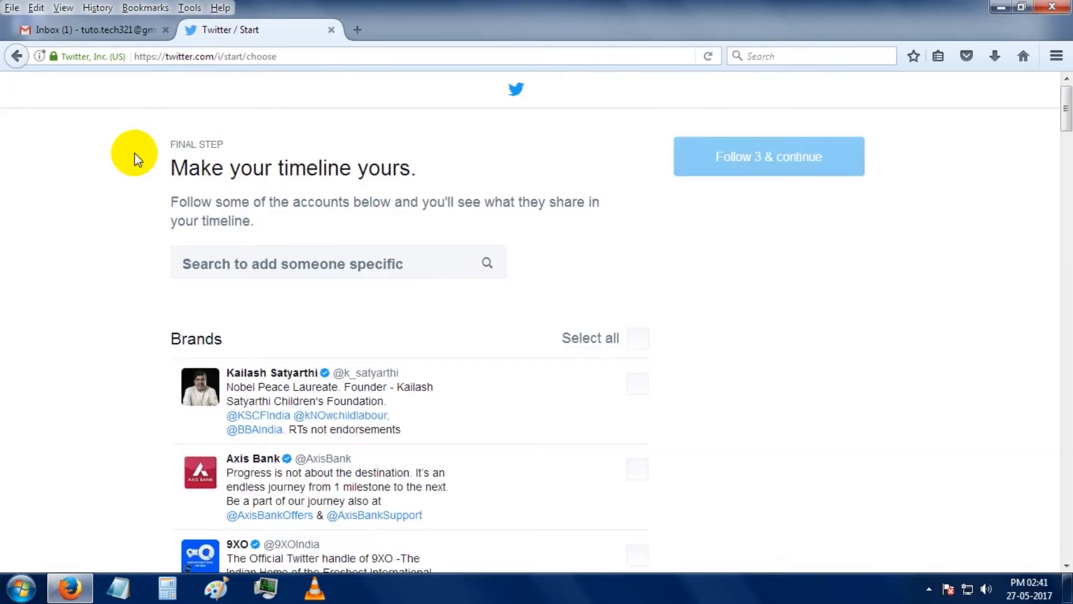
Step through all four welcome tips and finish with 'Got it' to show the home timeline.
click(768, 157)
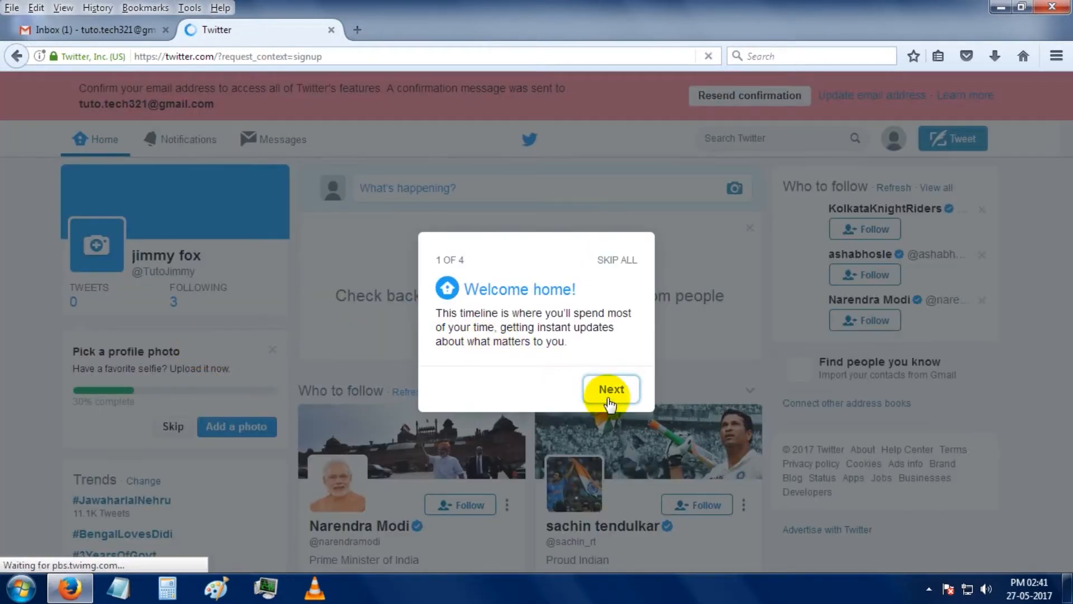
click(611, 390)
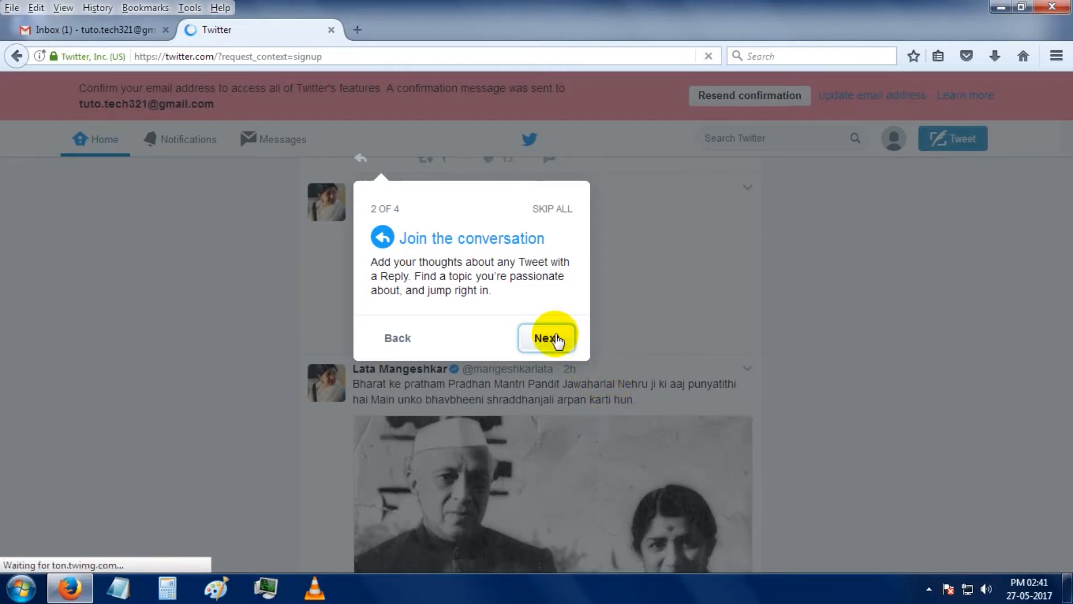
click(546, 338)
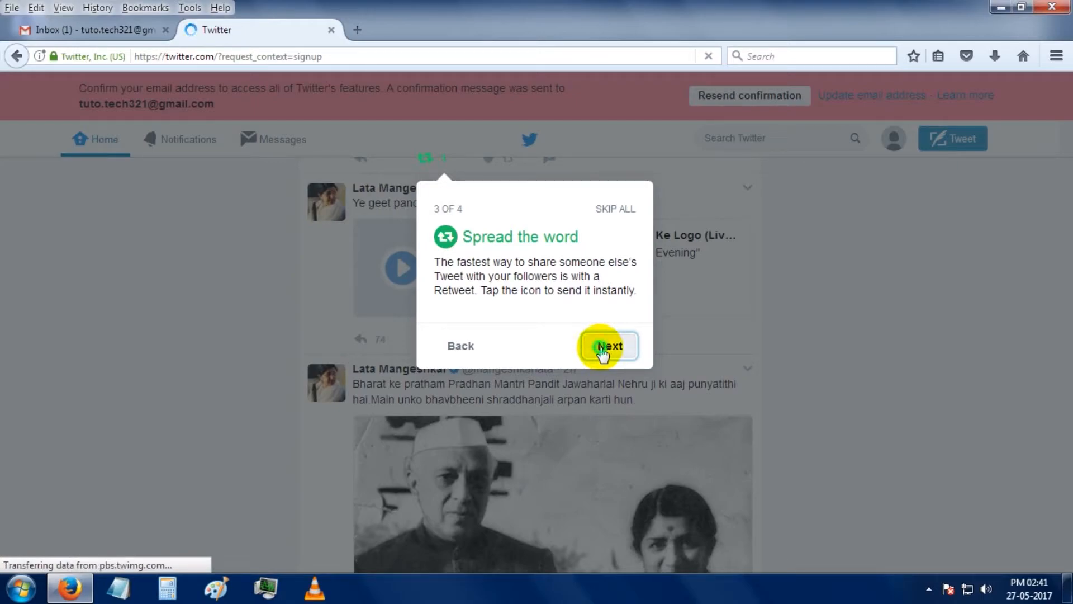
click(608, 345)
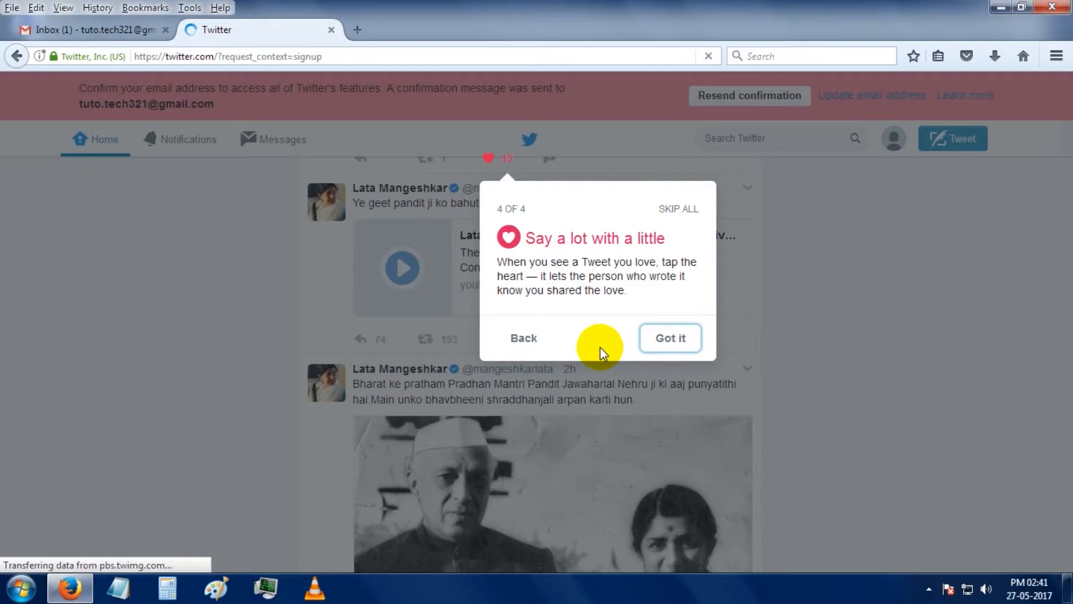
mouse_move(644, 342)
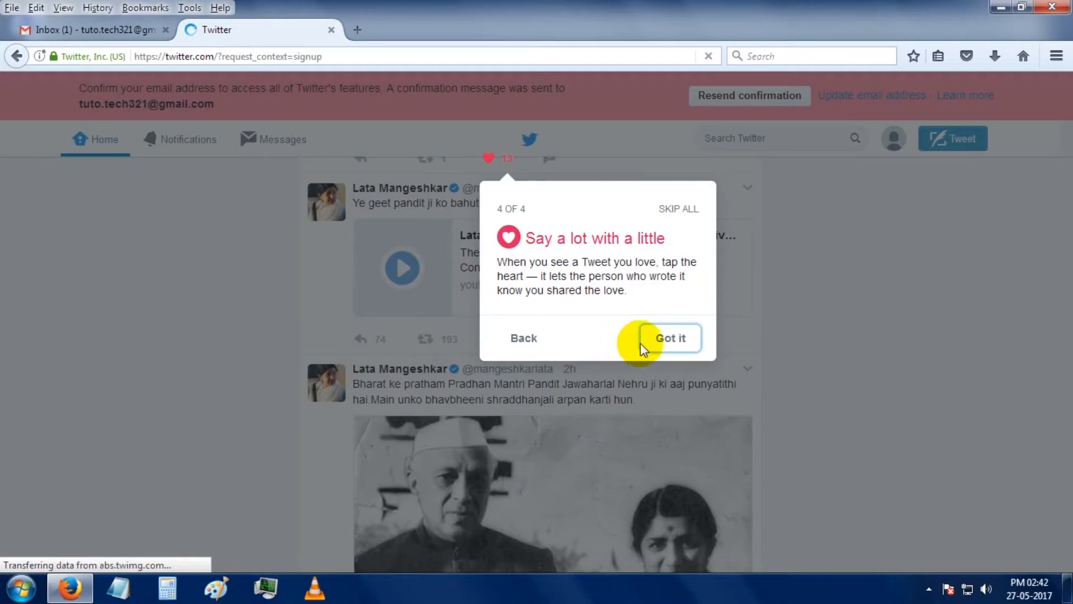
click(670, 338)
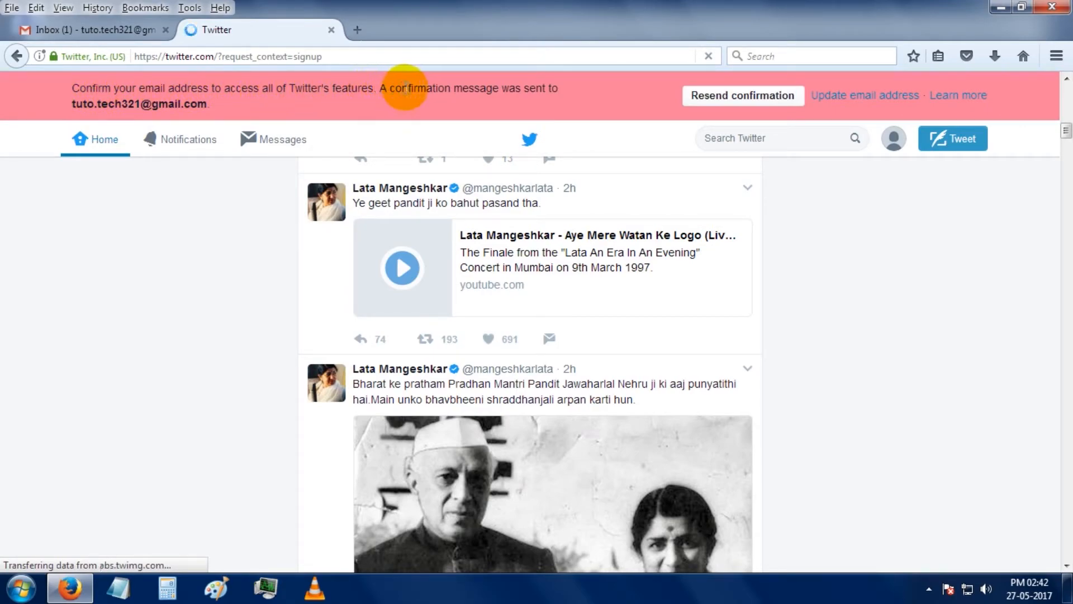
mouse_move(458, 106)
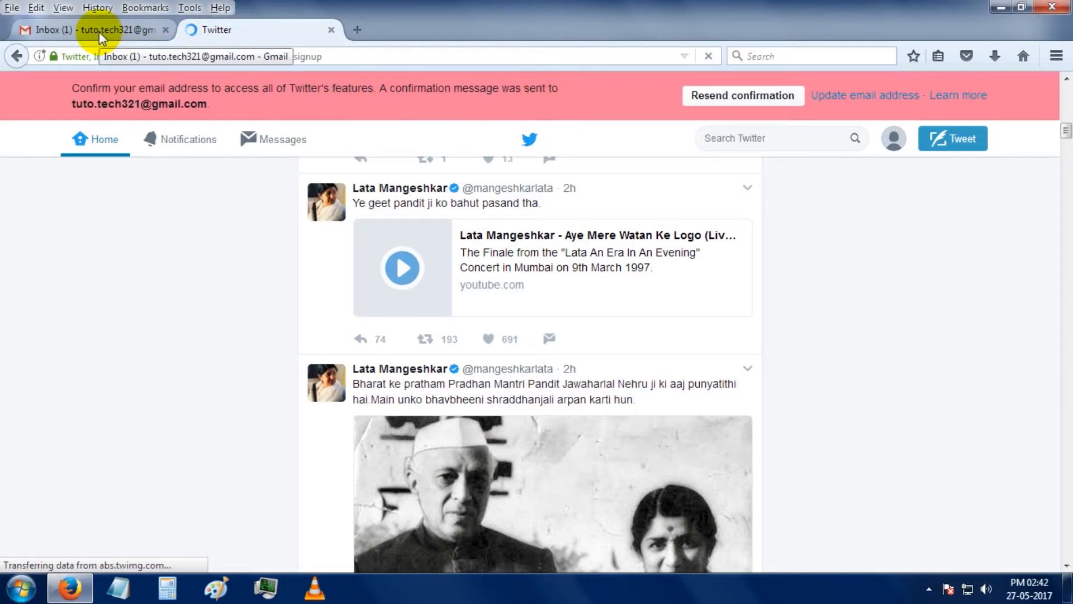
Confirm the Twitter account from Gmail's verification email and close the duplicate tab.
click(90, 29)
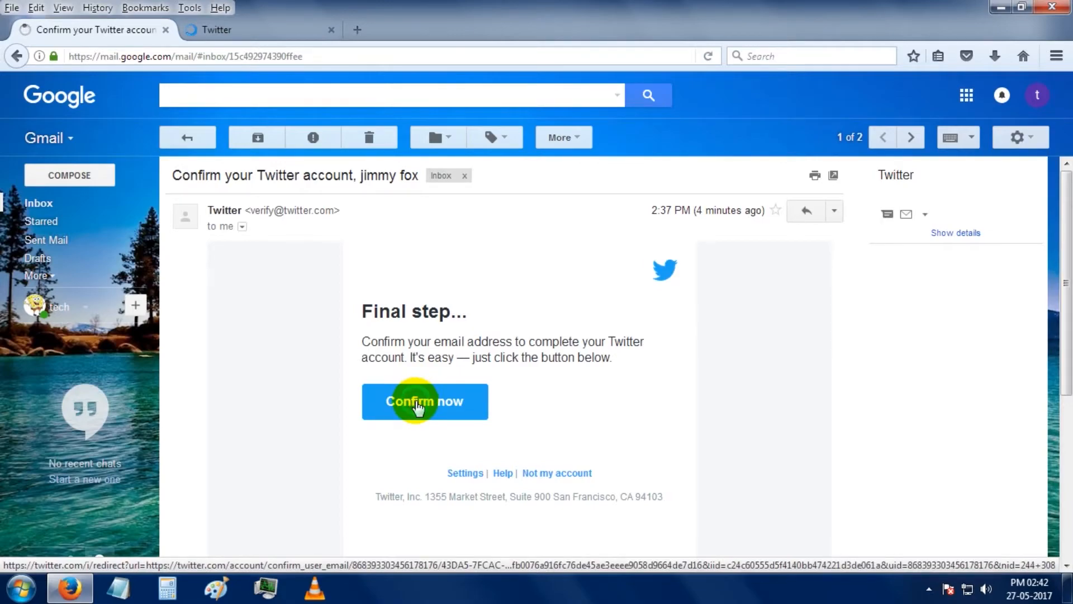
click(425, 401)
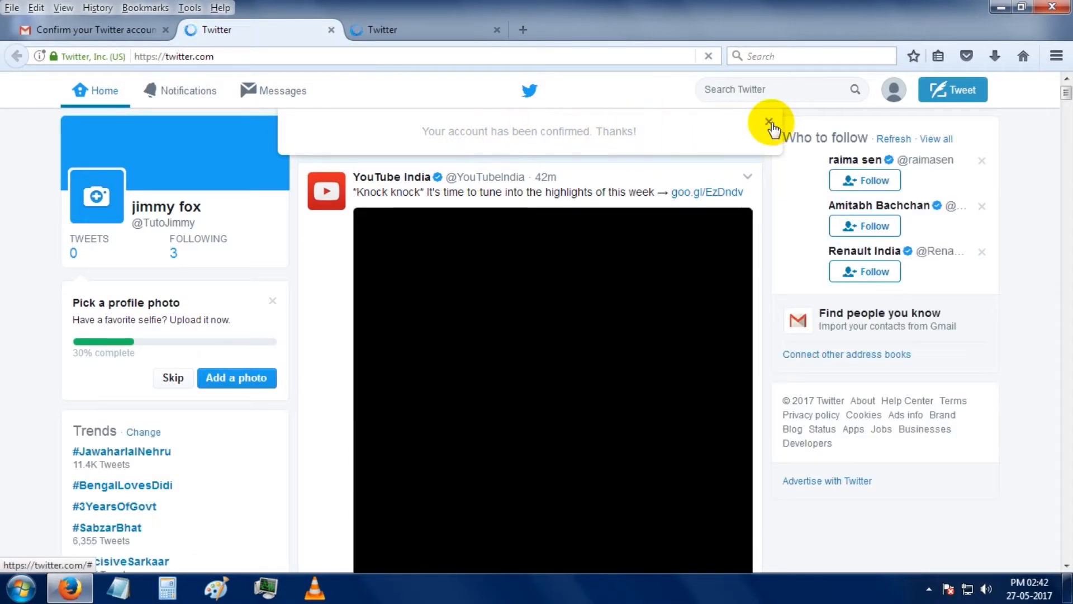
click(771, 129)
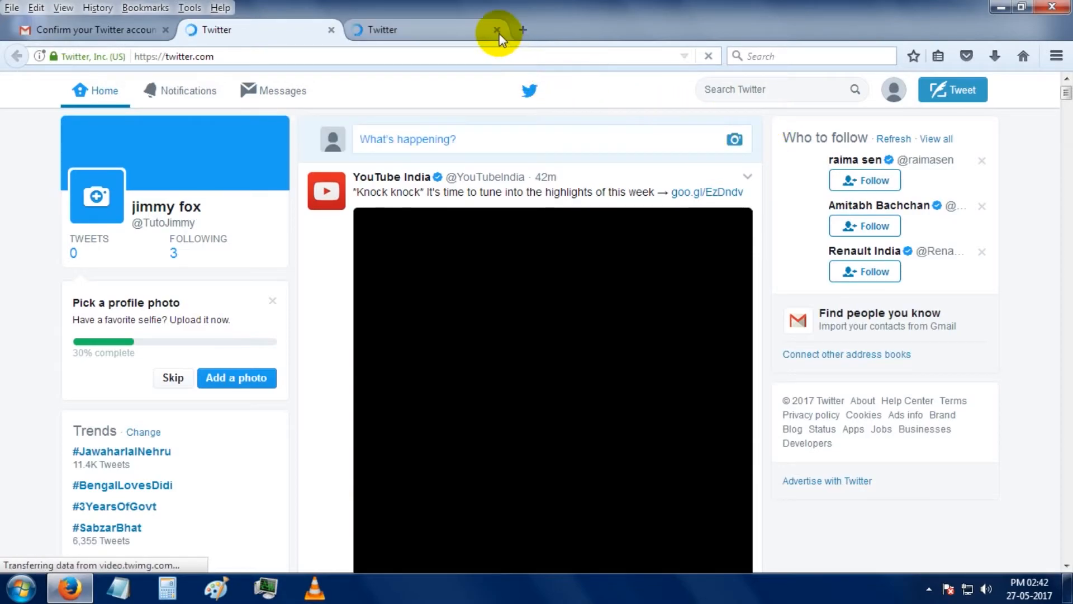
click(497, 29)
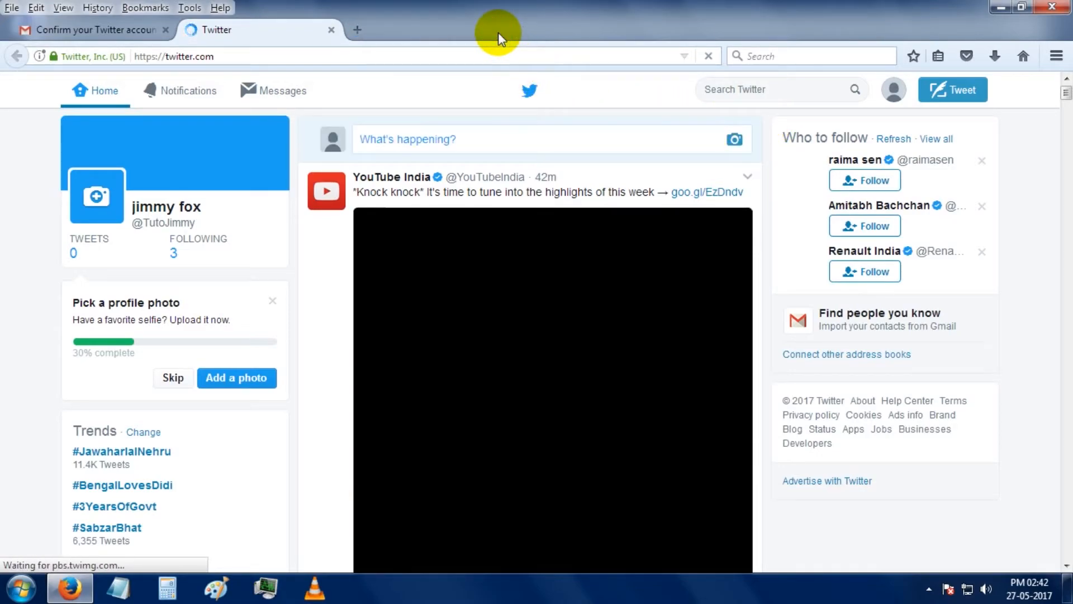
mouse_move(887, 89)
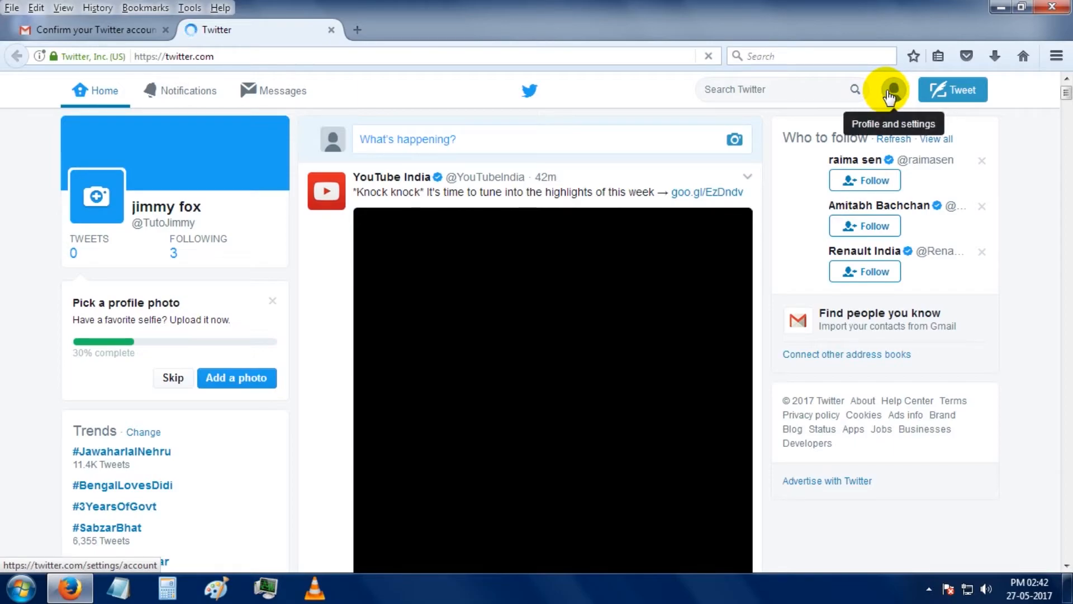
Go to the TutoJimmy profile page from the avatar menu's View profile.
click(892, 90)
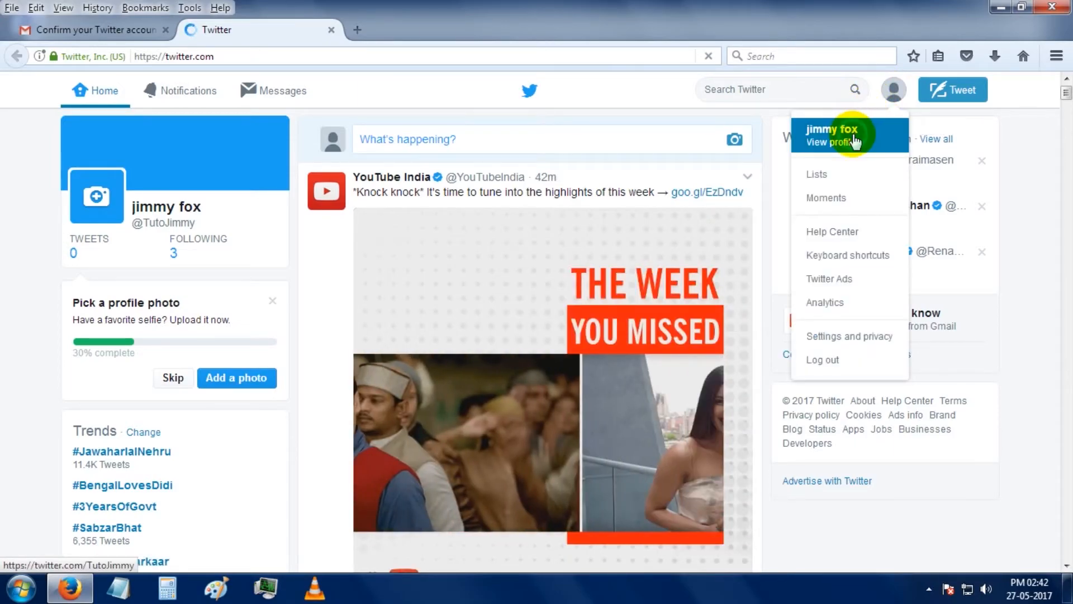
click(831, 138)
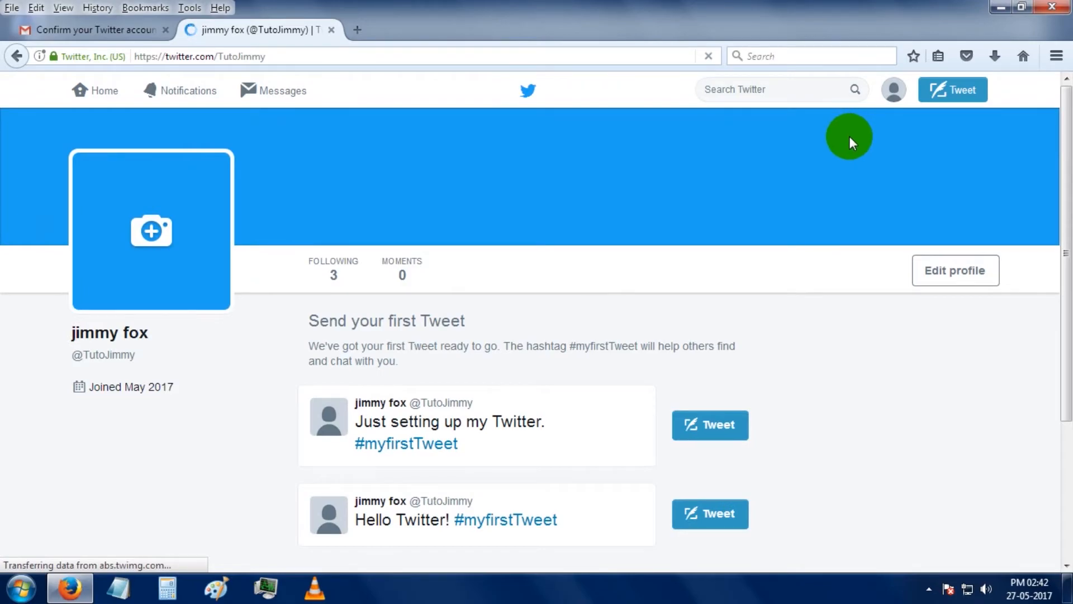
mouse_move(144, 231)
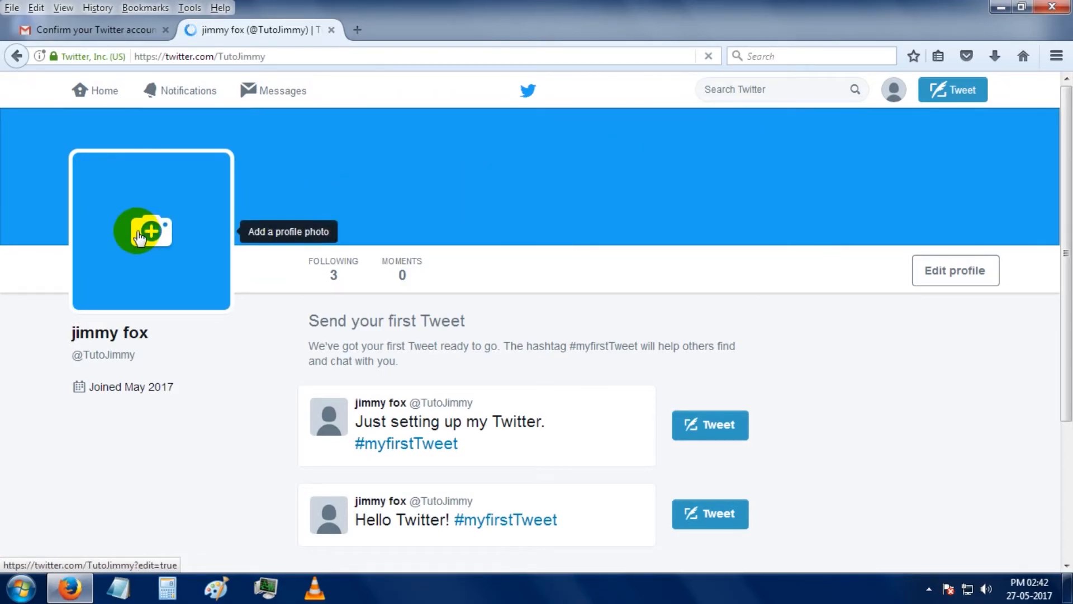
Upload the full-body SpongeBob image from the computer as the profile photo.
click(143, 230)
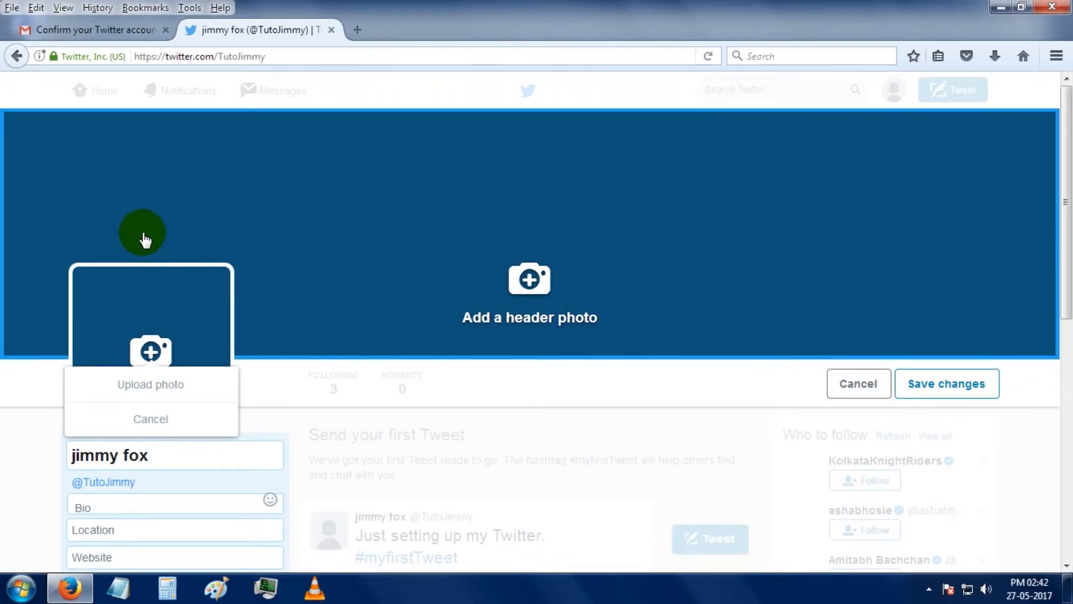
click(150, 384)
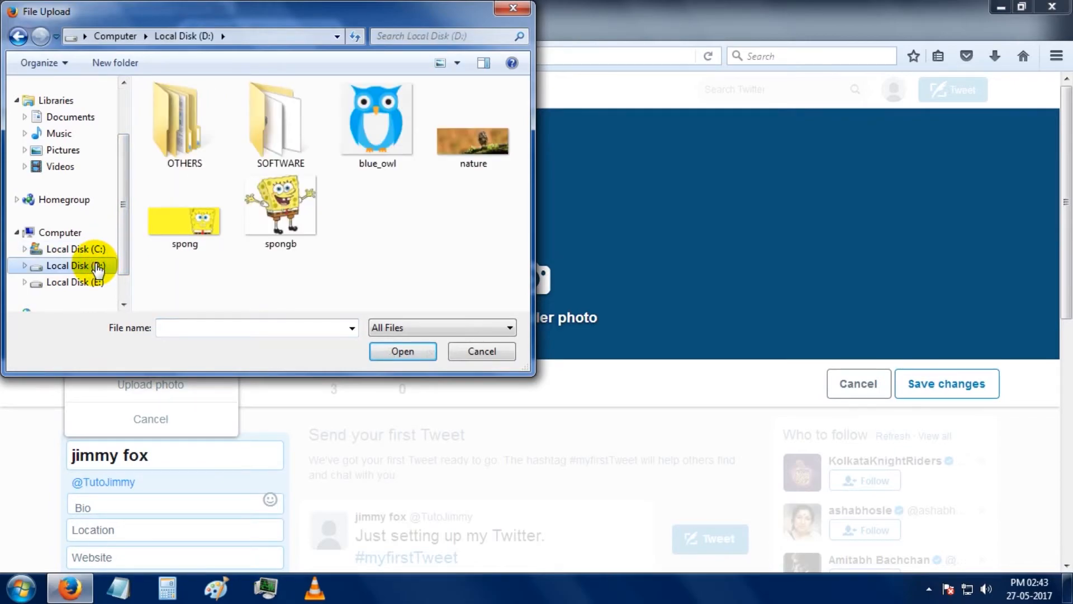
click(279, 206)
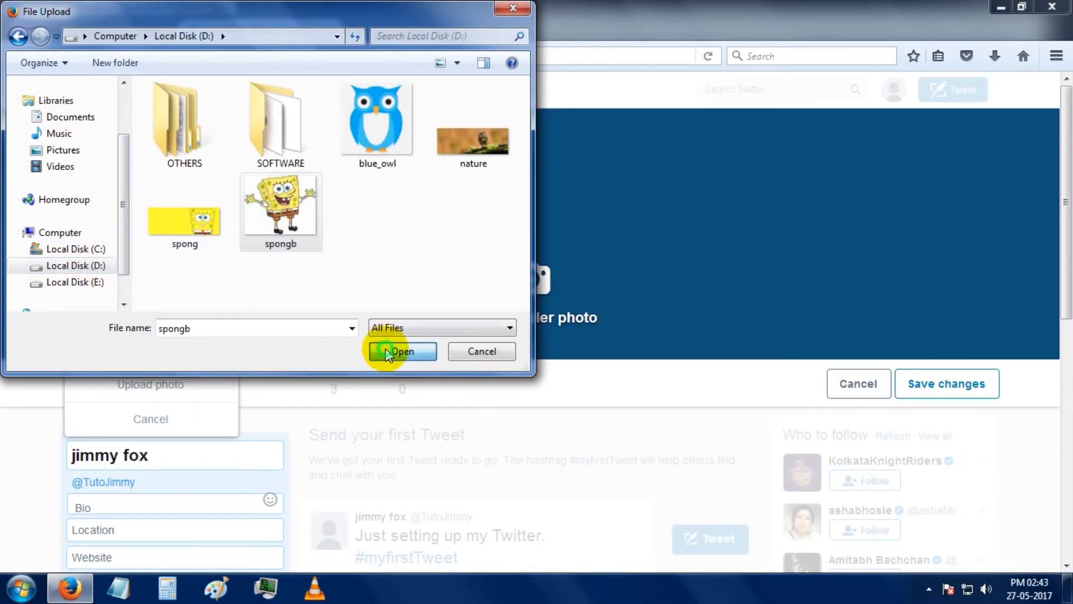
click(403, 351)
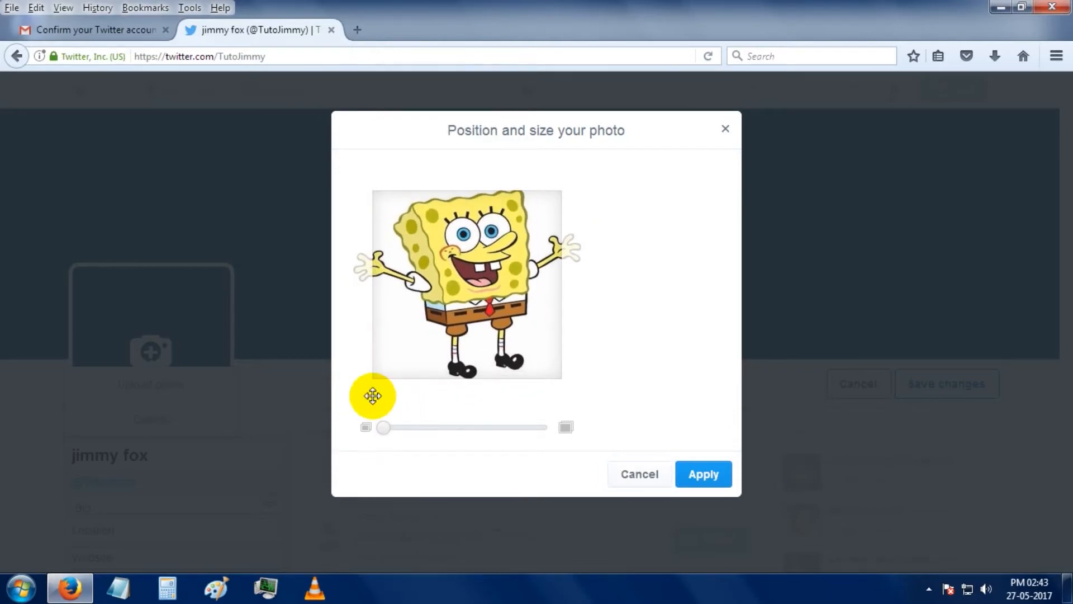
Centre SpongeBob in the square crop and apply the profile photo.
drag(374, 396, 416, 320)
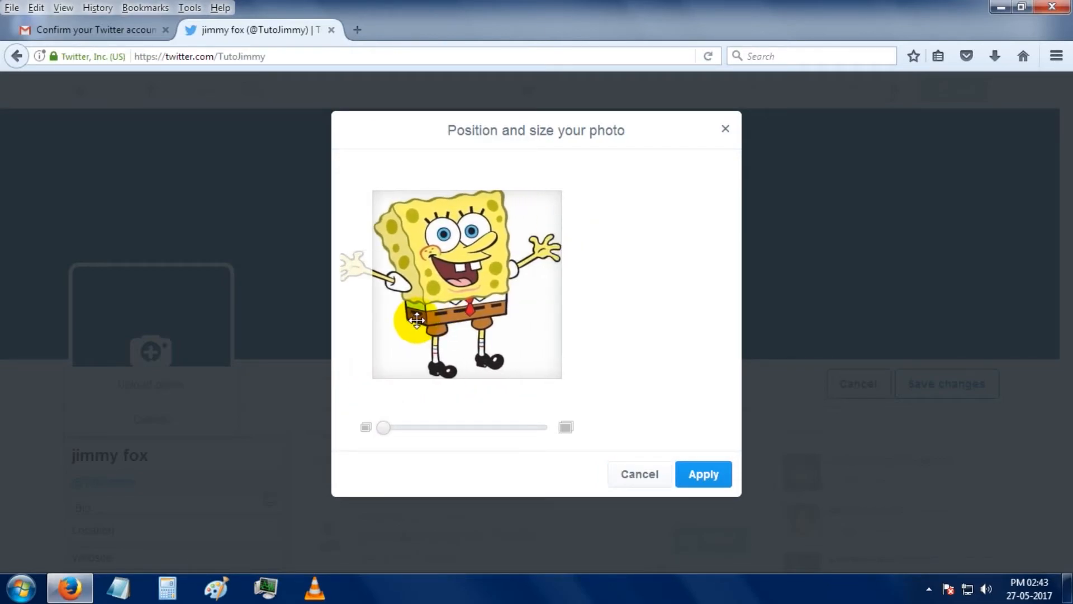
drag(416, 321, 444, 344)
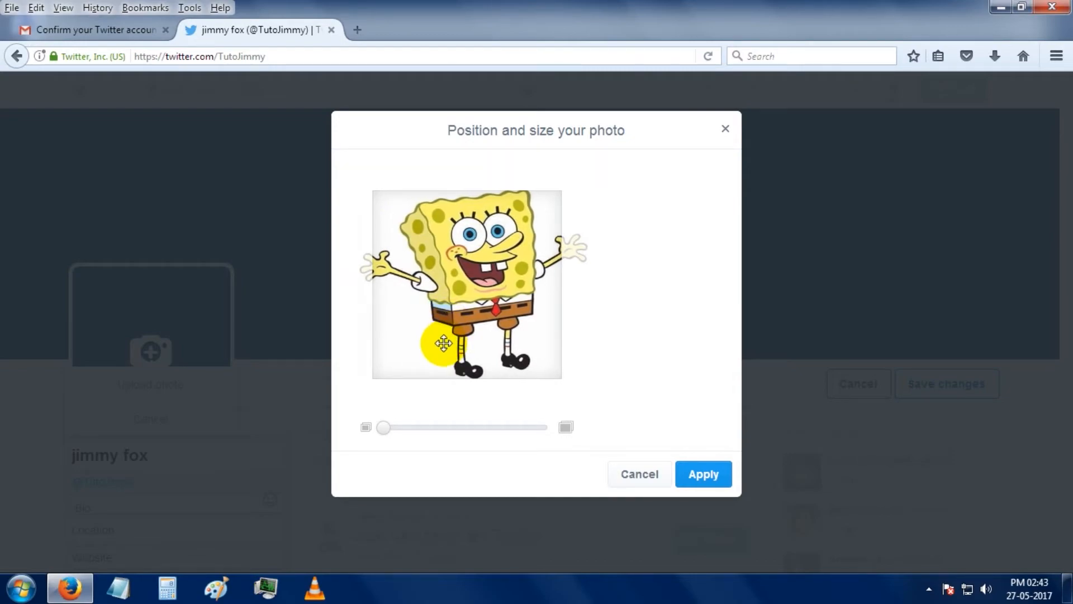
drag(443, 342, 439, 347)
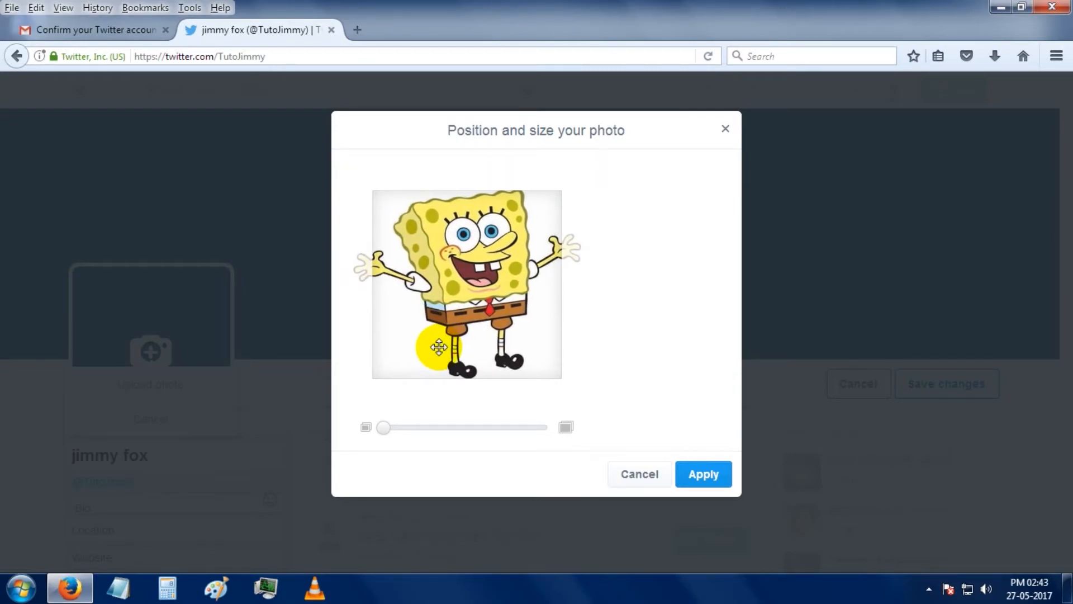
click(704, 474)
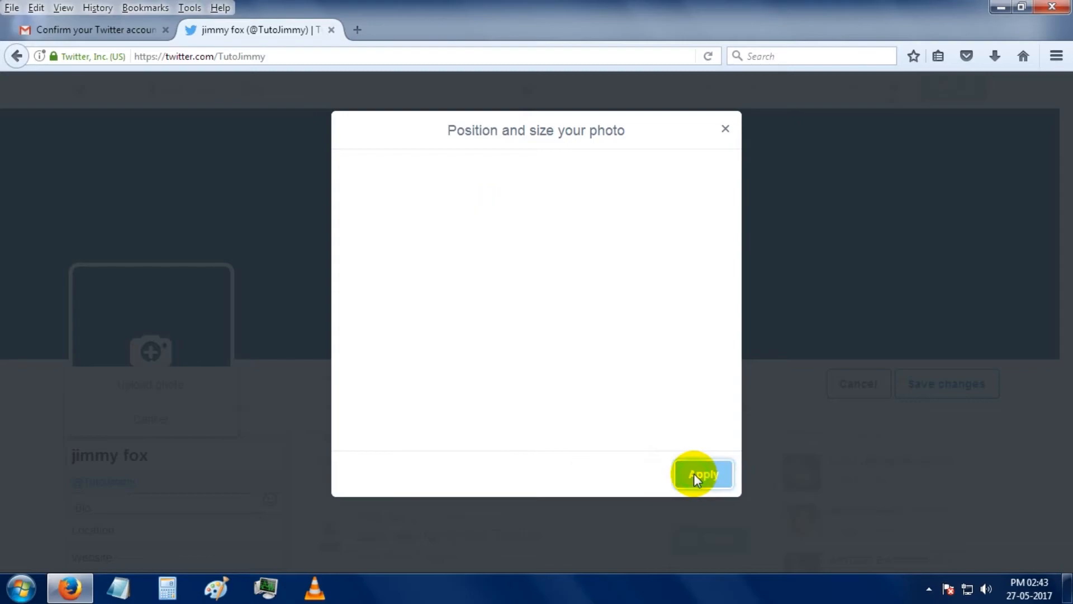
click(702, 474)
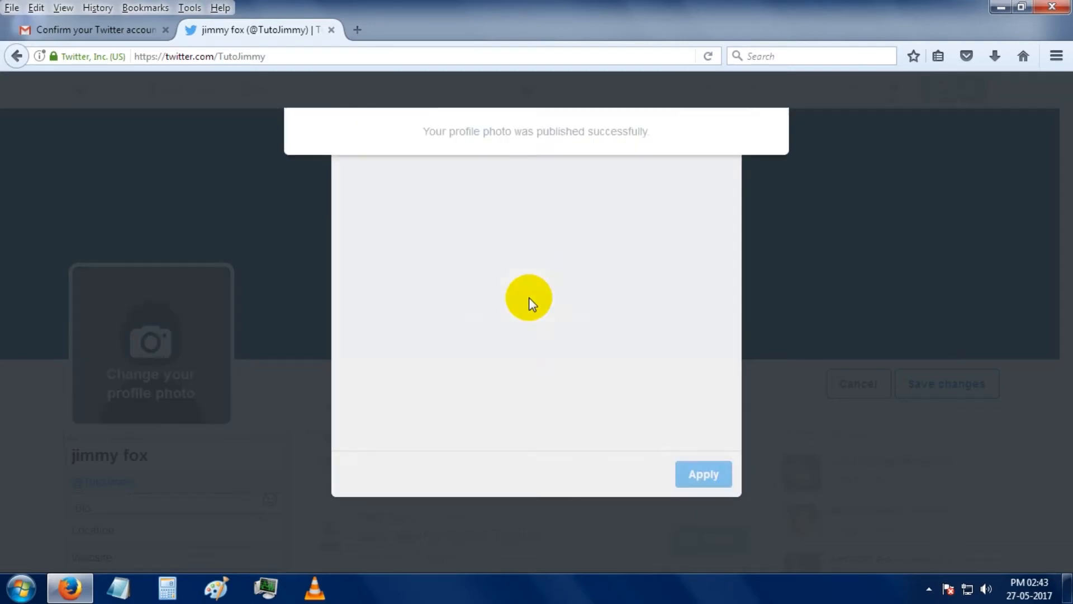
Upload the SpongeBob image as the header photo, reposition it, and apply.
click(703, 474)
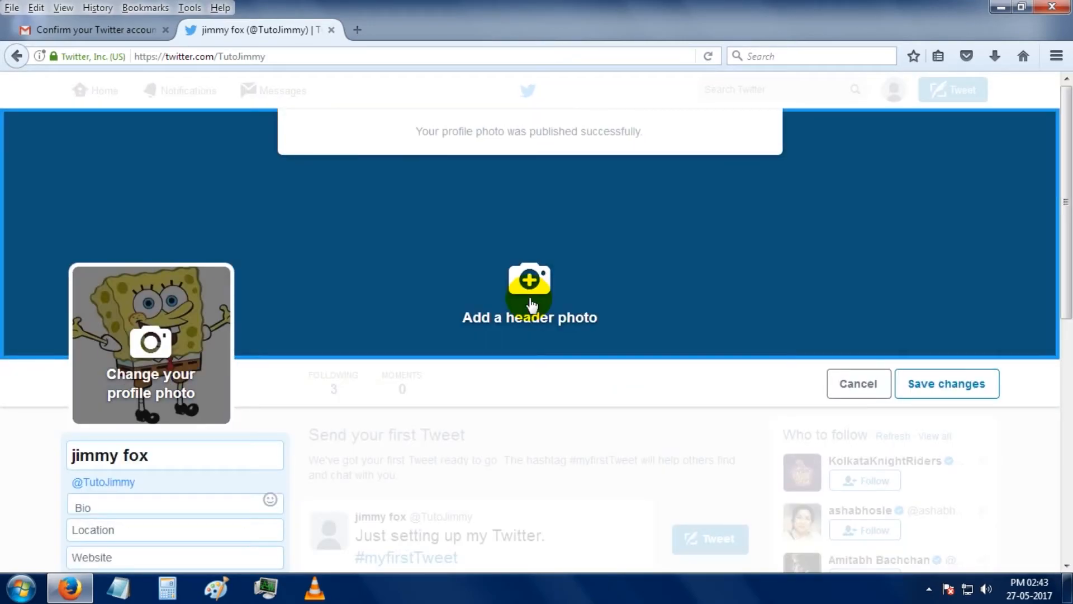
click(529, 281)
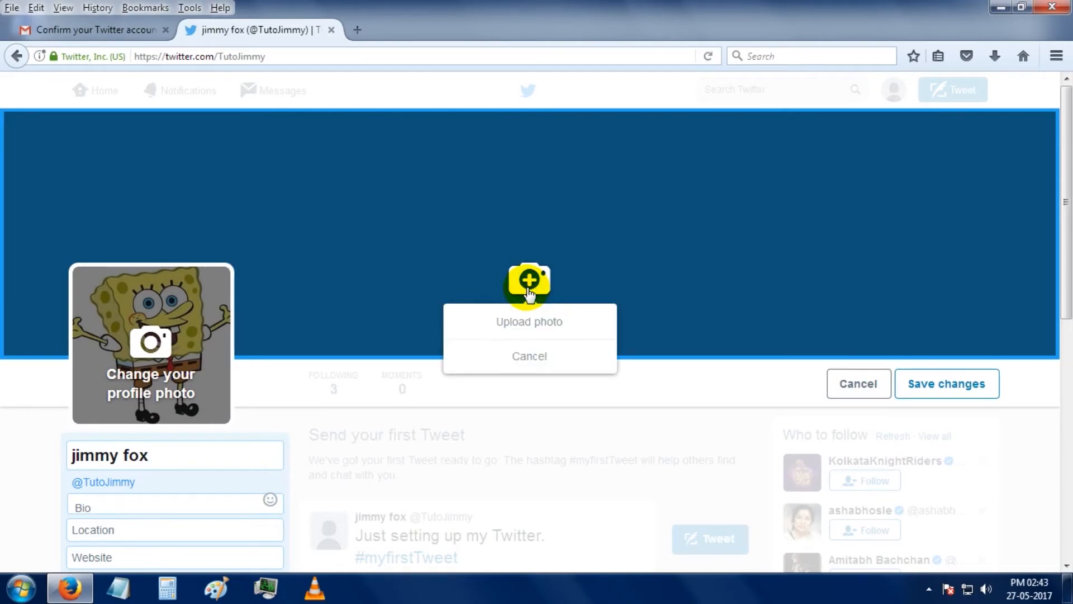
click(529, 322)
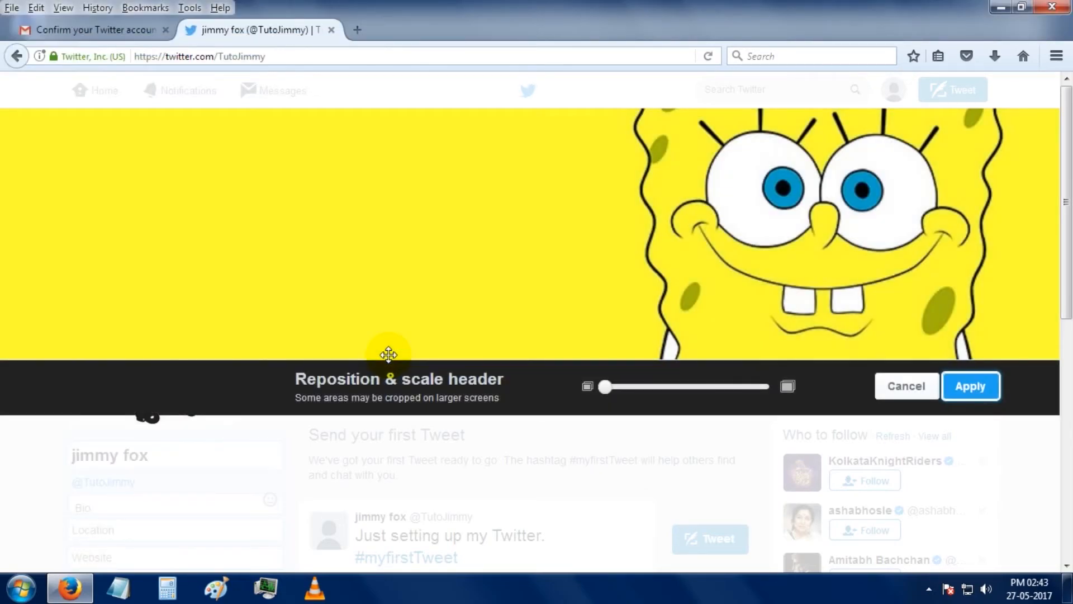
drag(389, 355, 454, 315)
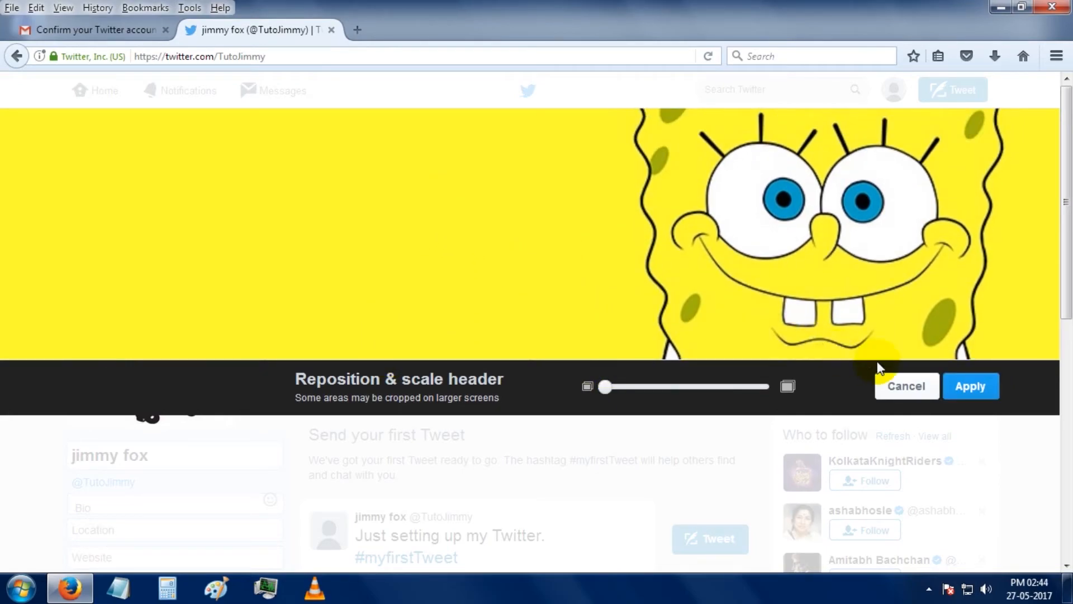
click(970, 386)
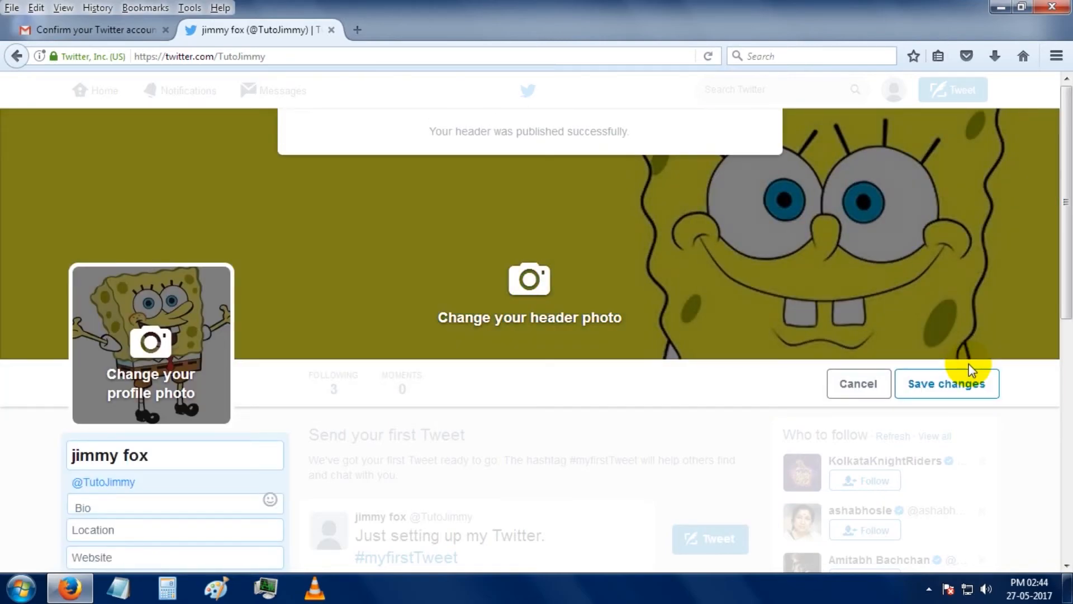
scroll(down, 3)
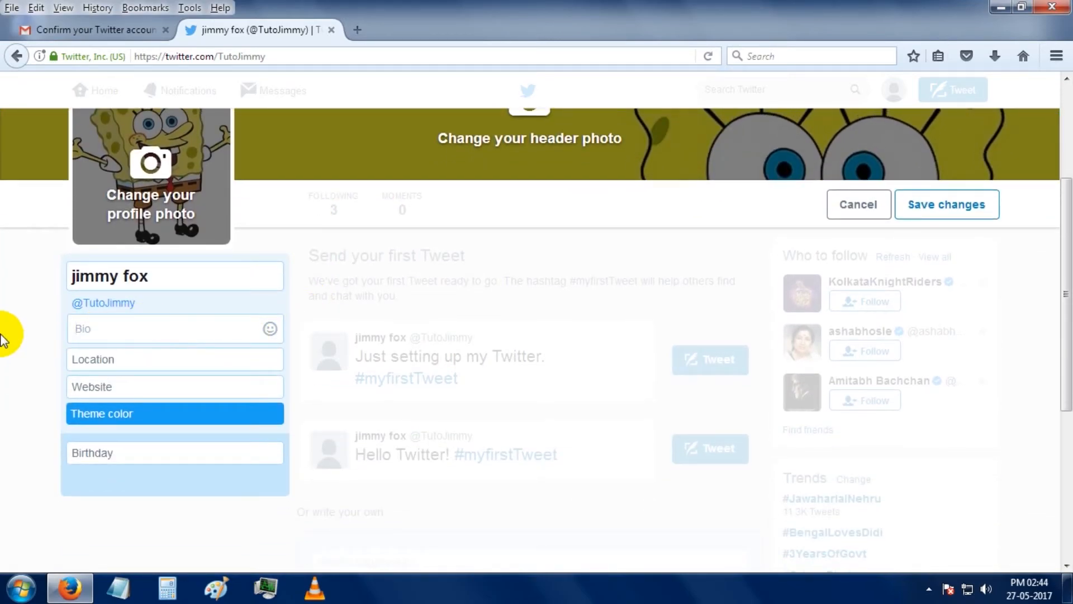
Fill bio 'hello world !', location Kolkata, India, orange theme and birth year 1991.
text(hello world !)
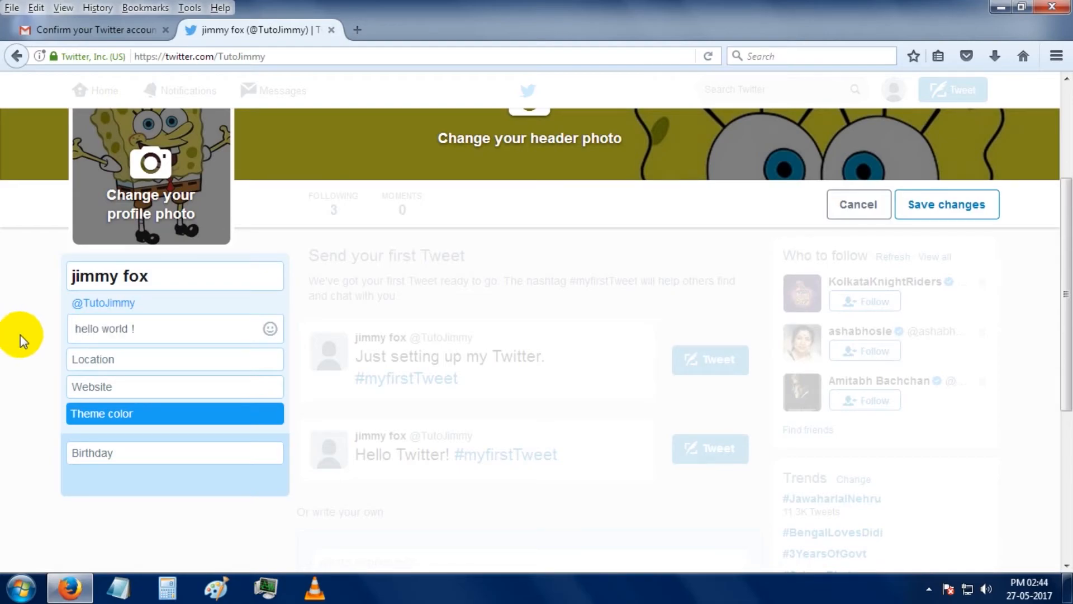
click(174, 359)
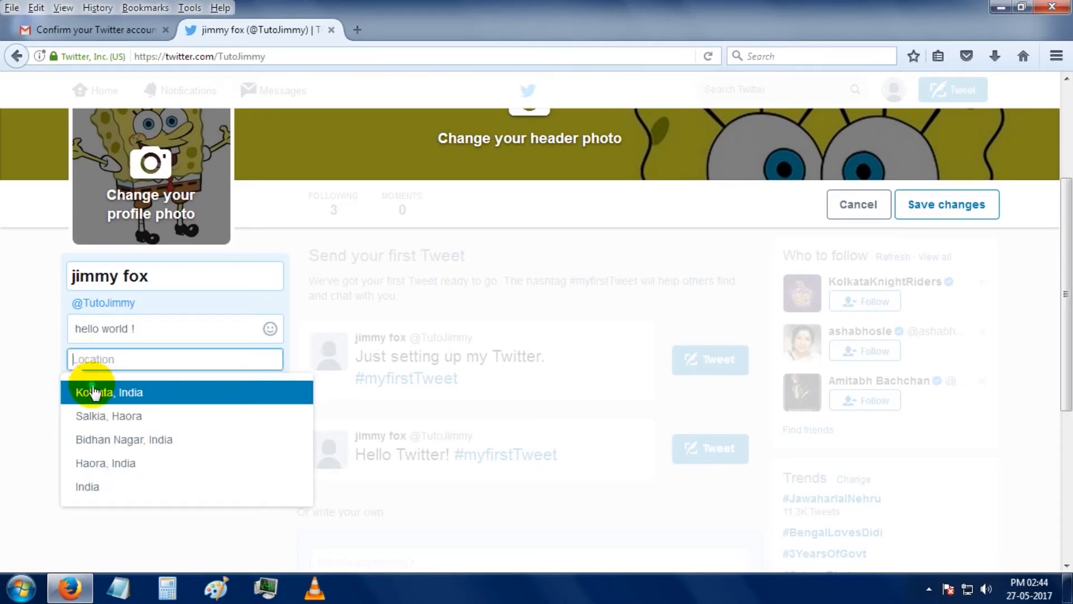
click(111, 391)
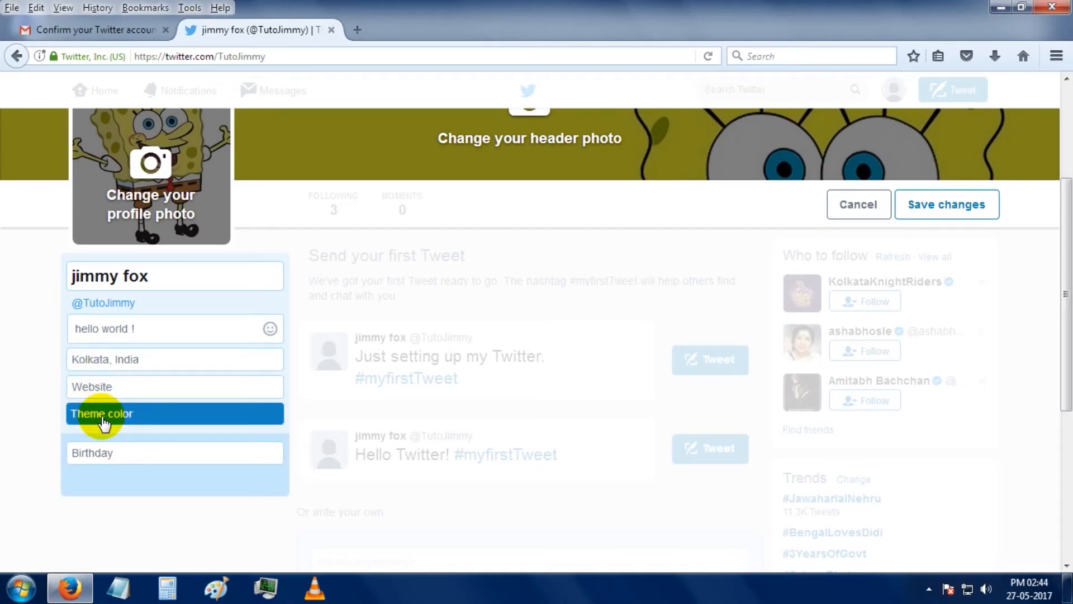
click(102, 413)
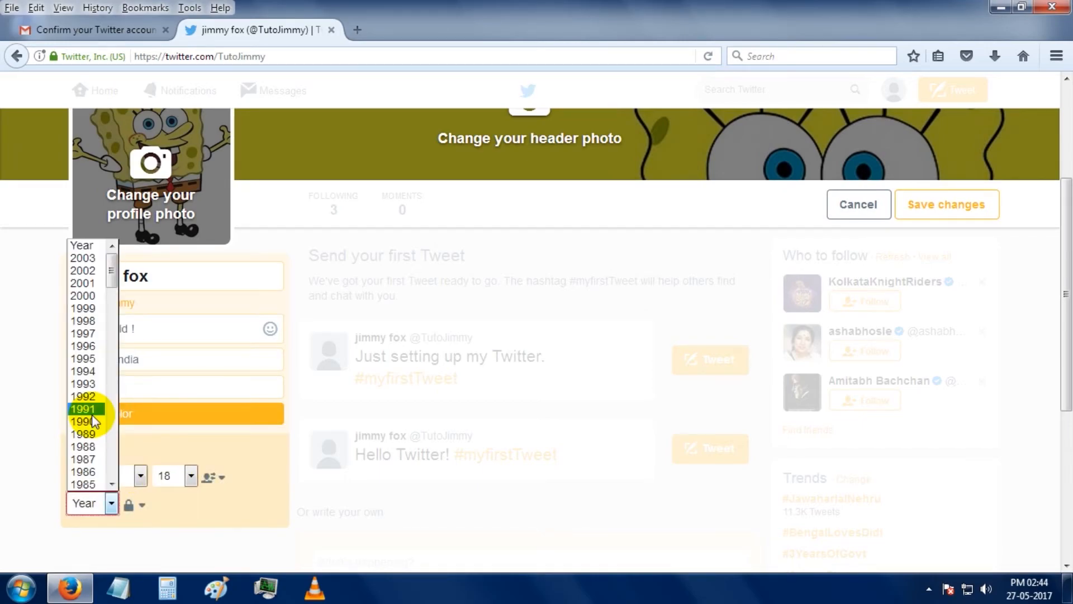
click(83, 409)
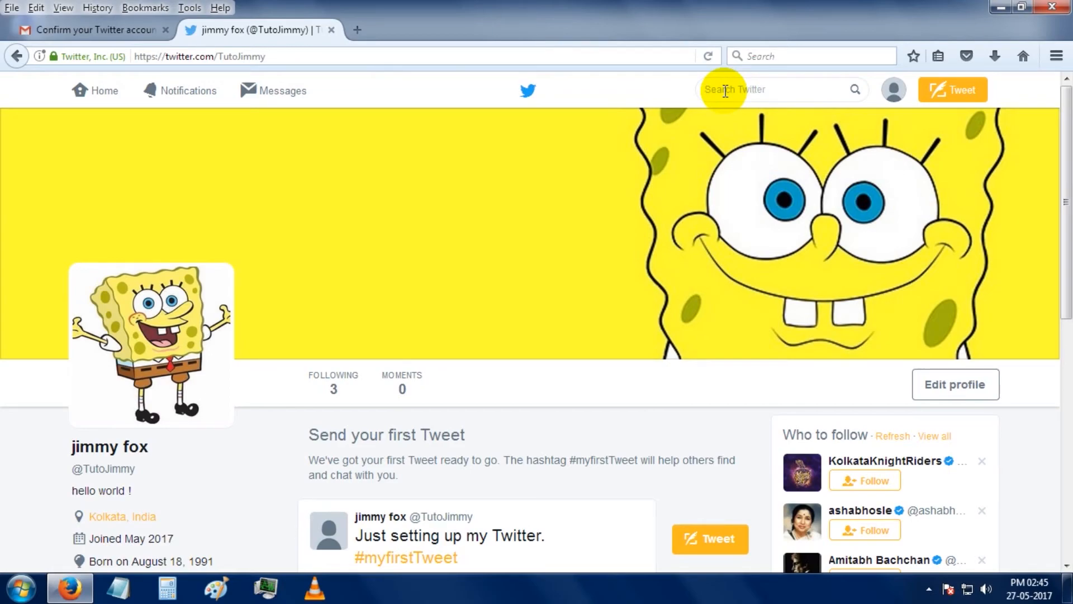
text(niss)
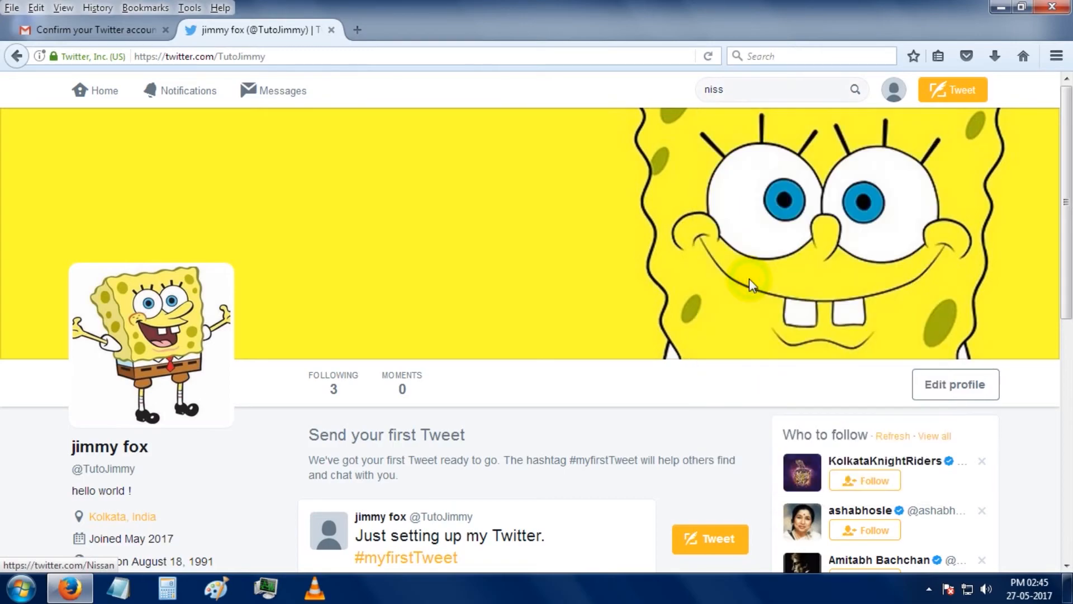
click(60, 564)
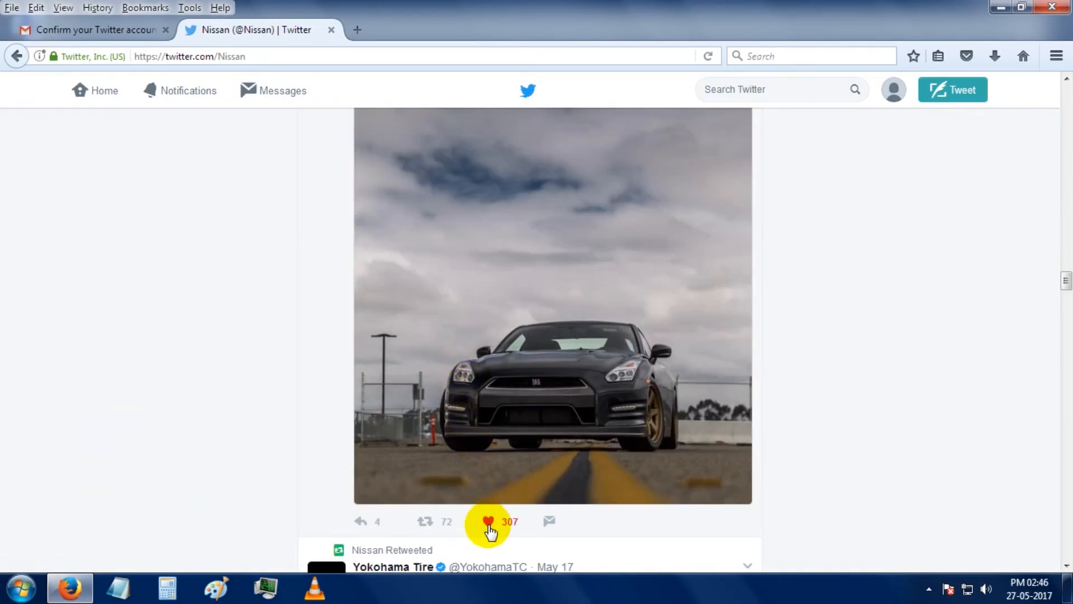
click(489, 521)
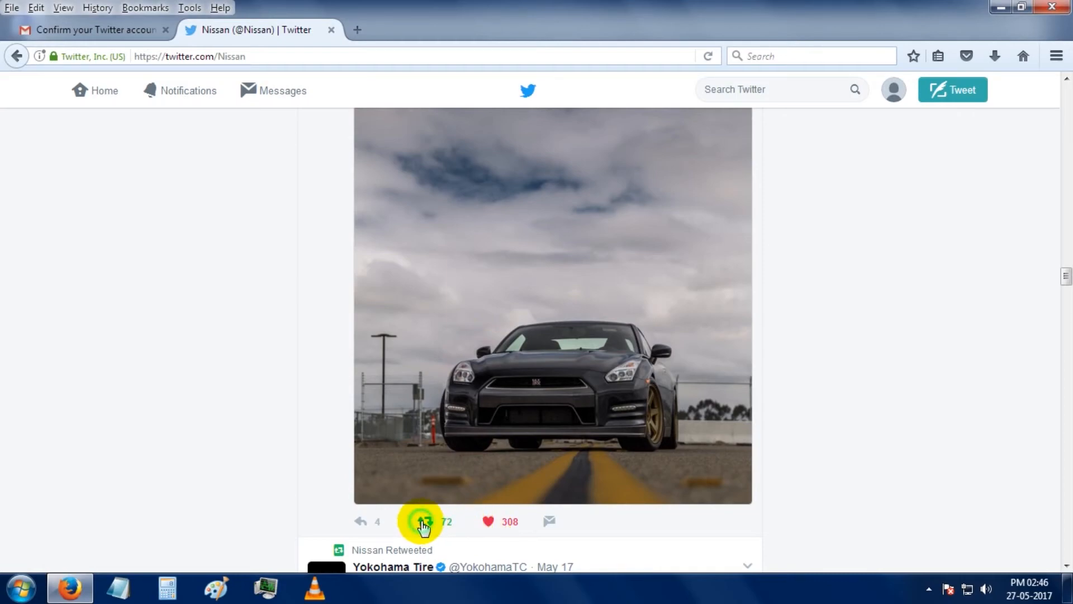
Quote retweet the GT-R tweet with 'i am loving it...' and return to the jimmy fox profile.
click(423, 523)
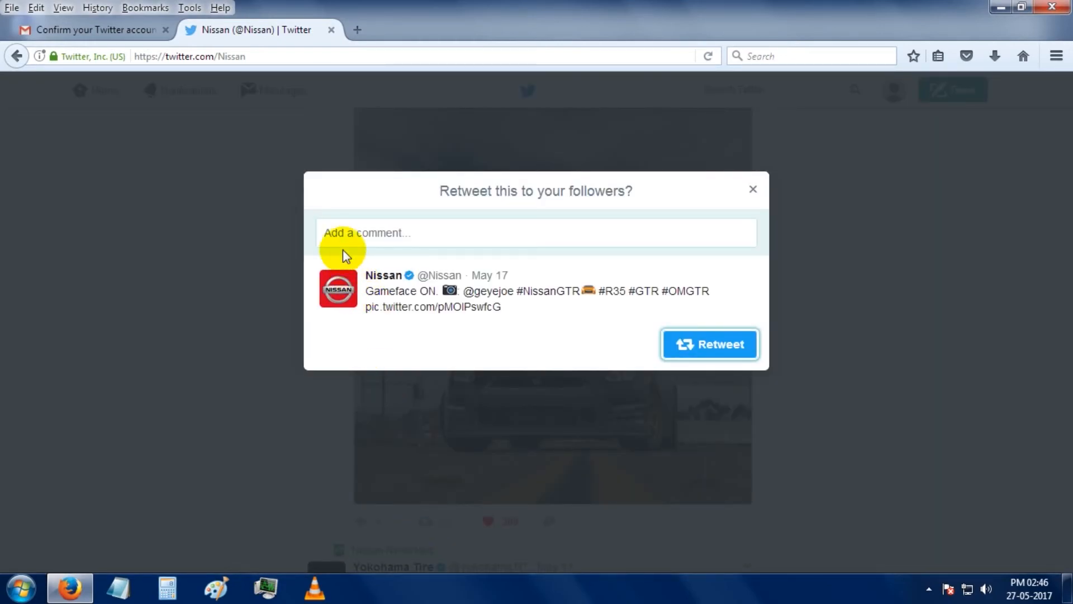
click(367, 232)
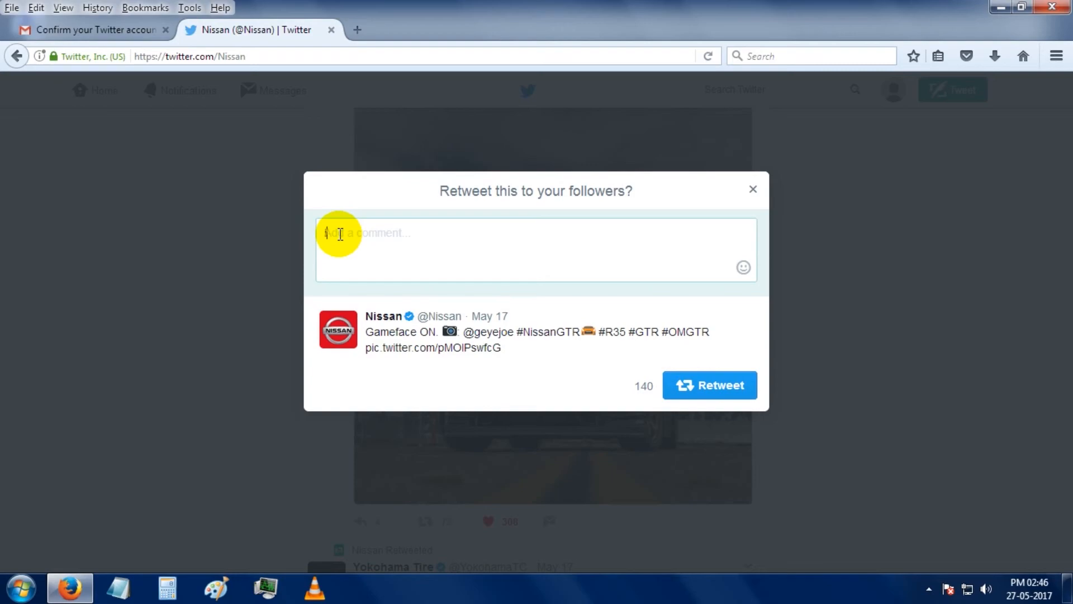
text(i am loving it...)
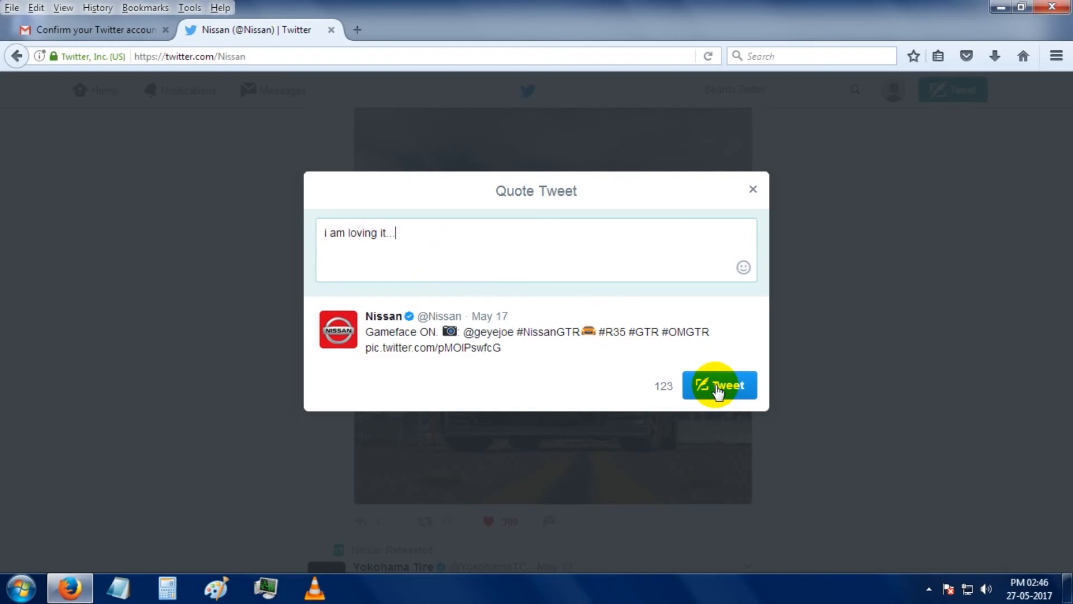
click(719, 384)
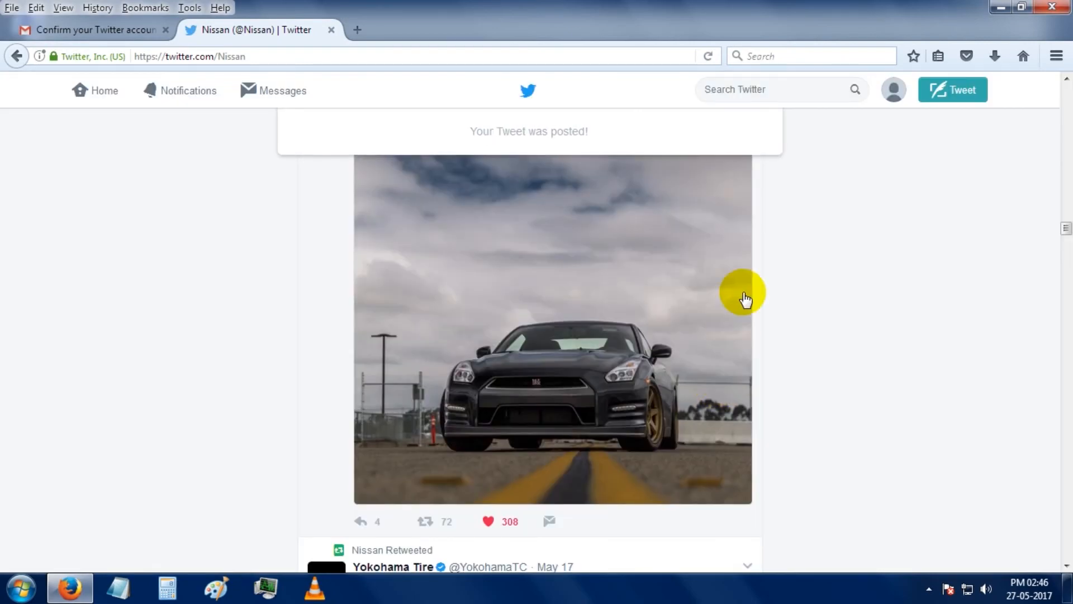
click(892, 90)
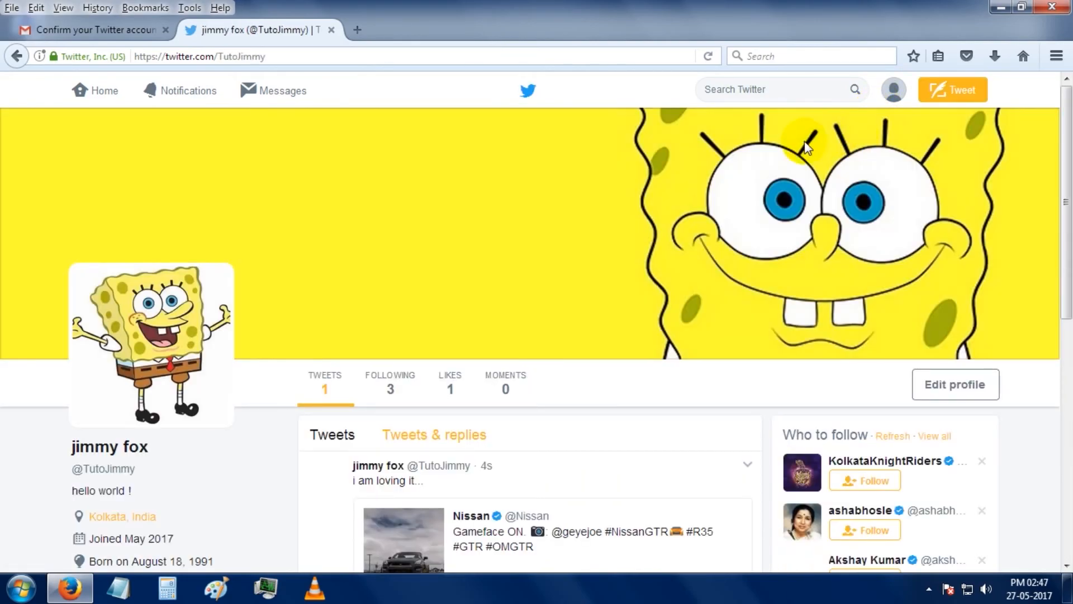
scroll(down, 3)
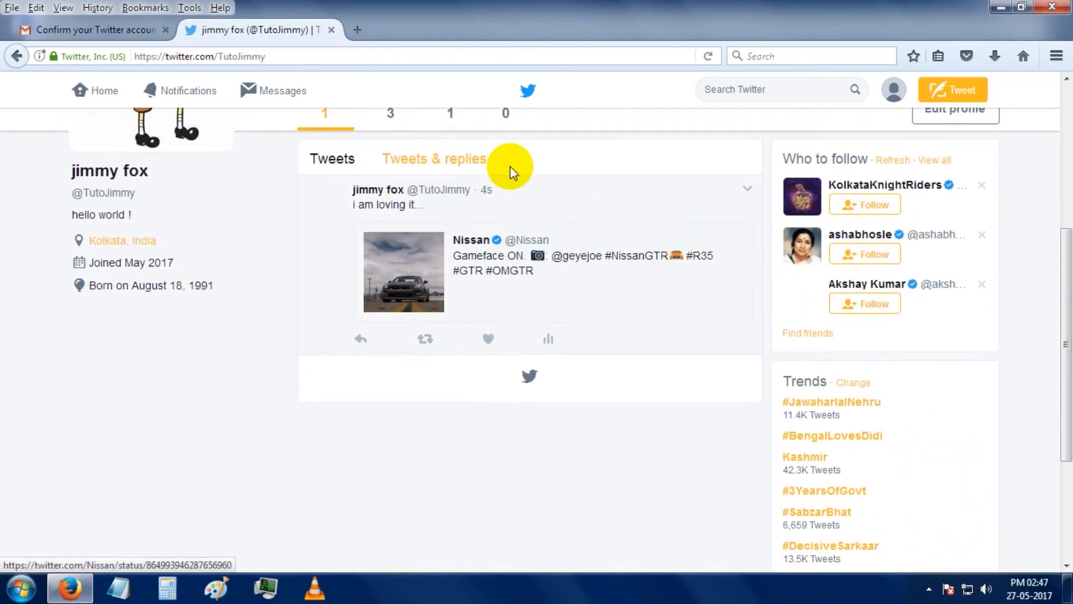
scroll(down, 3)
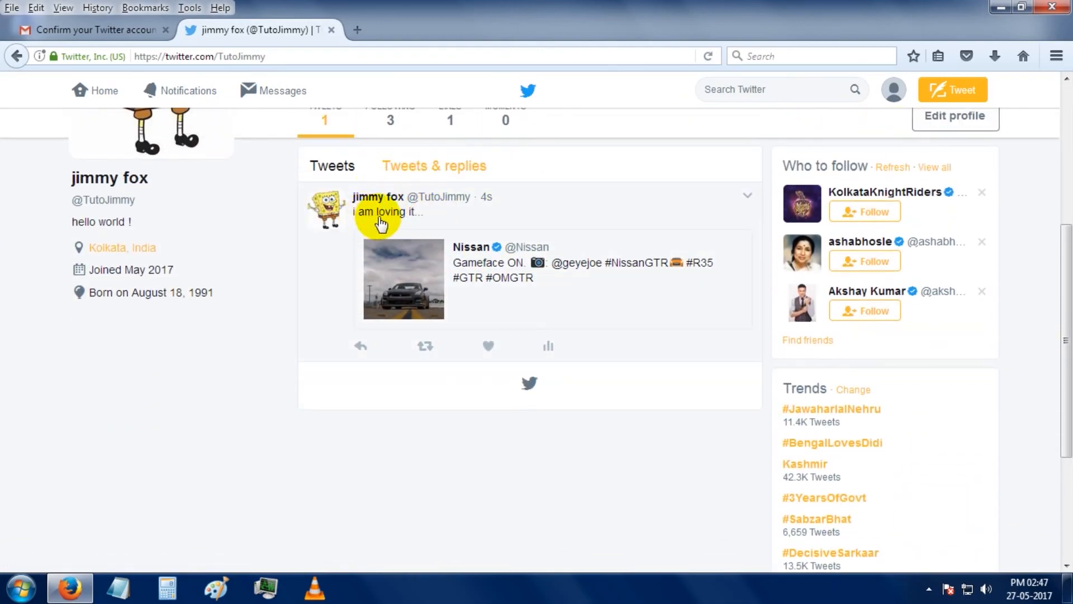
mouse_move(704, 355)
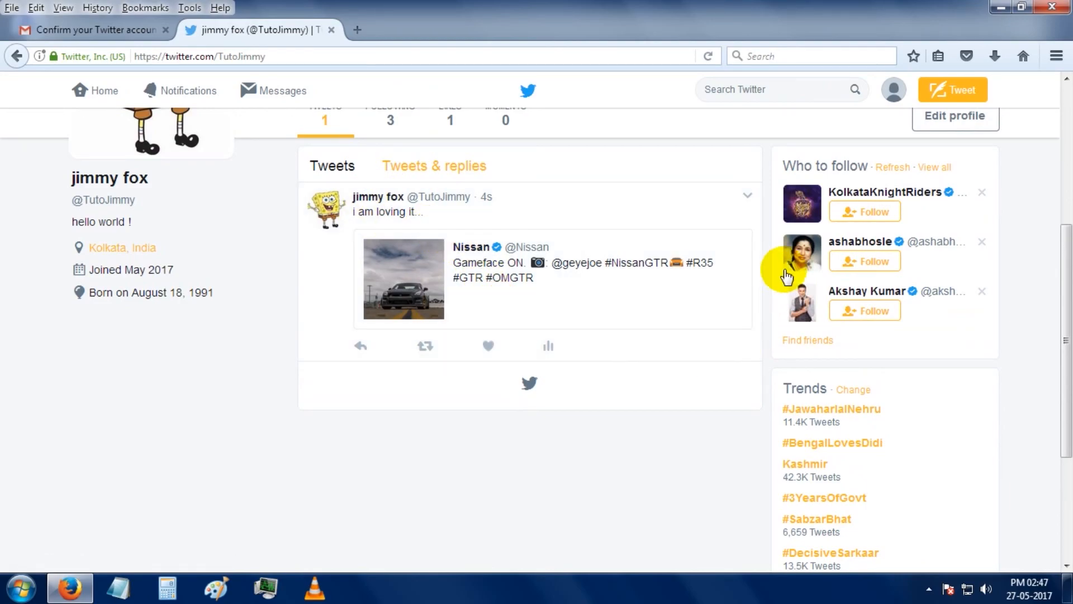
Log out of the jimmy fox account via the avatar menu and close Firefox.
click(893, 89)
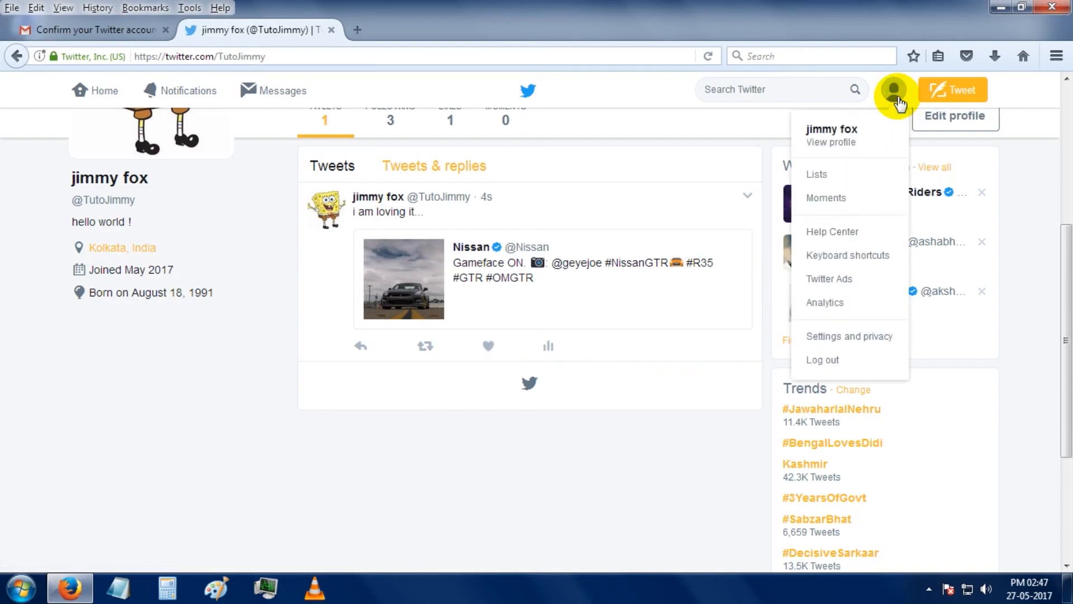
mouse_move(822, 360)
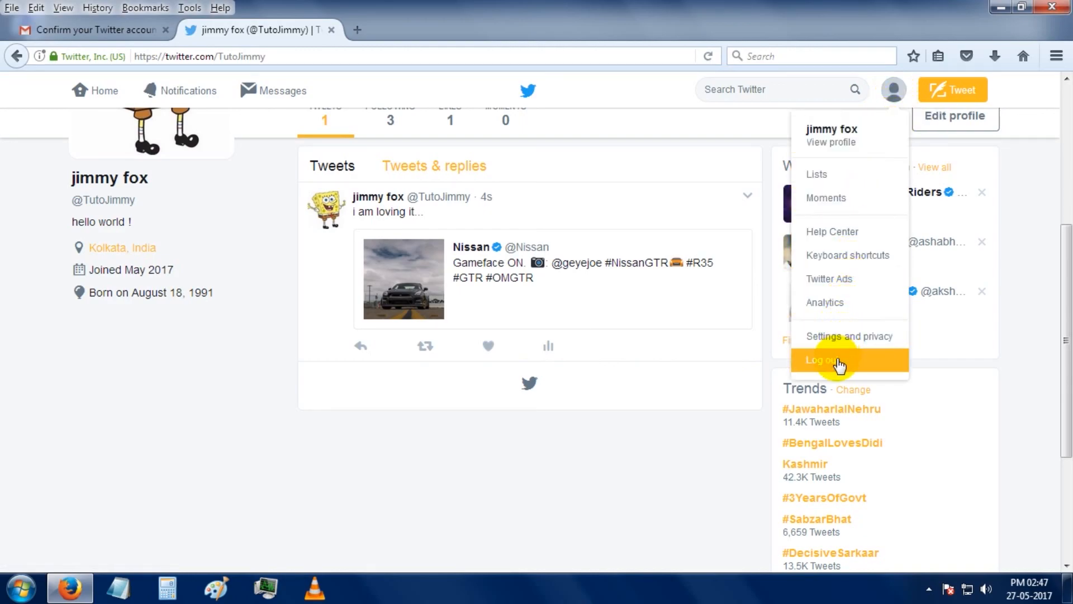
click(819, 360)
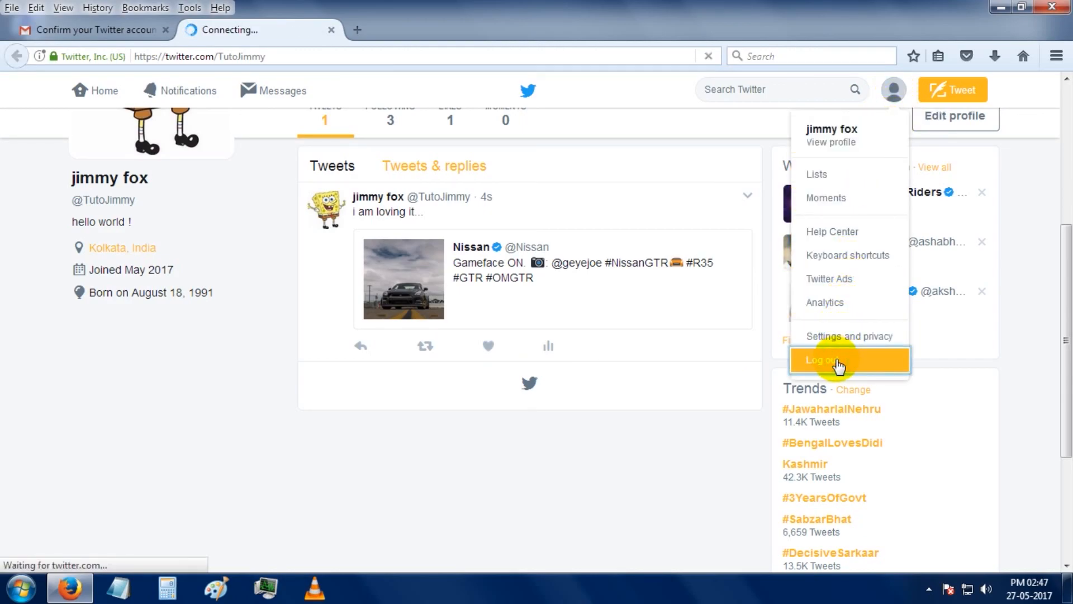
click(820, 360)
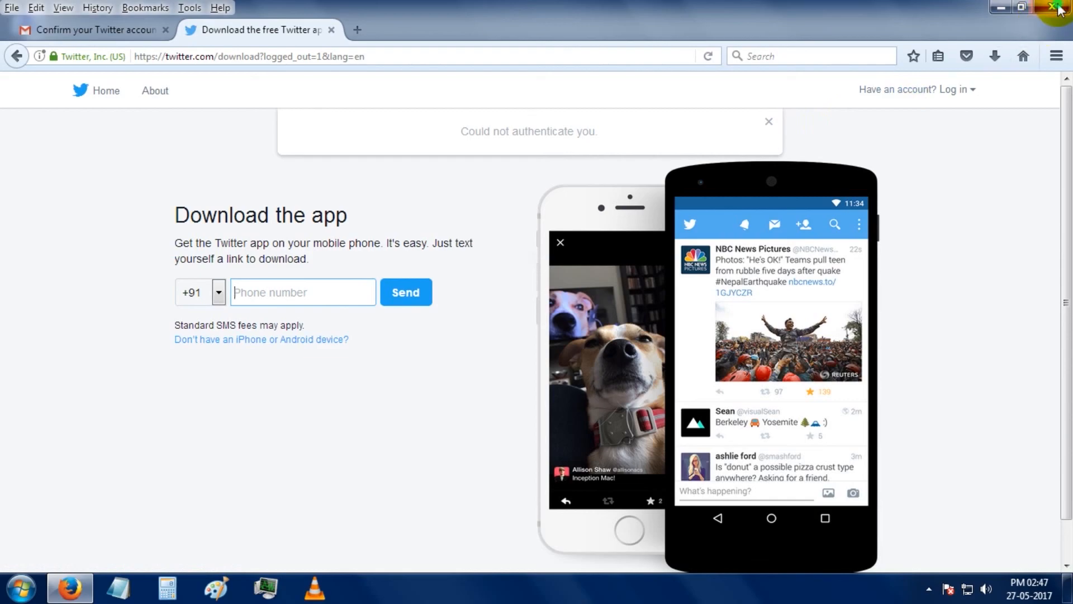
click(1063, 7)
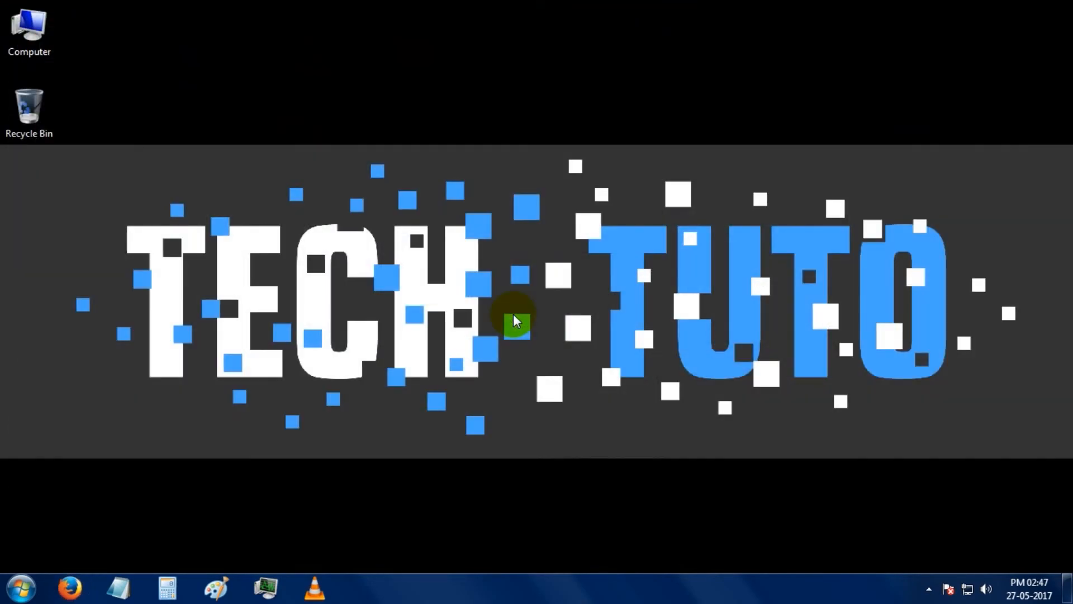